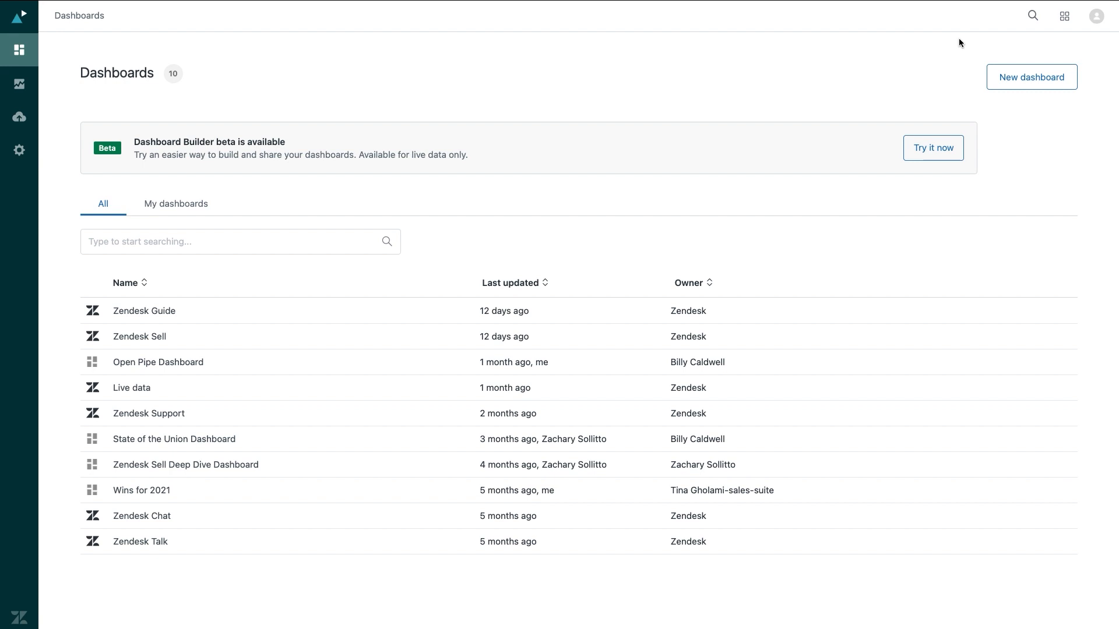
{"action": "mouse_move", "coordinate": [959, 36]}
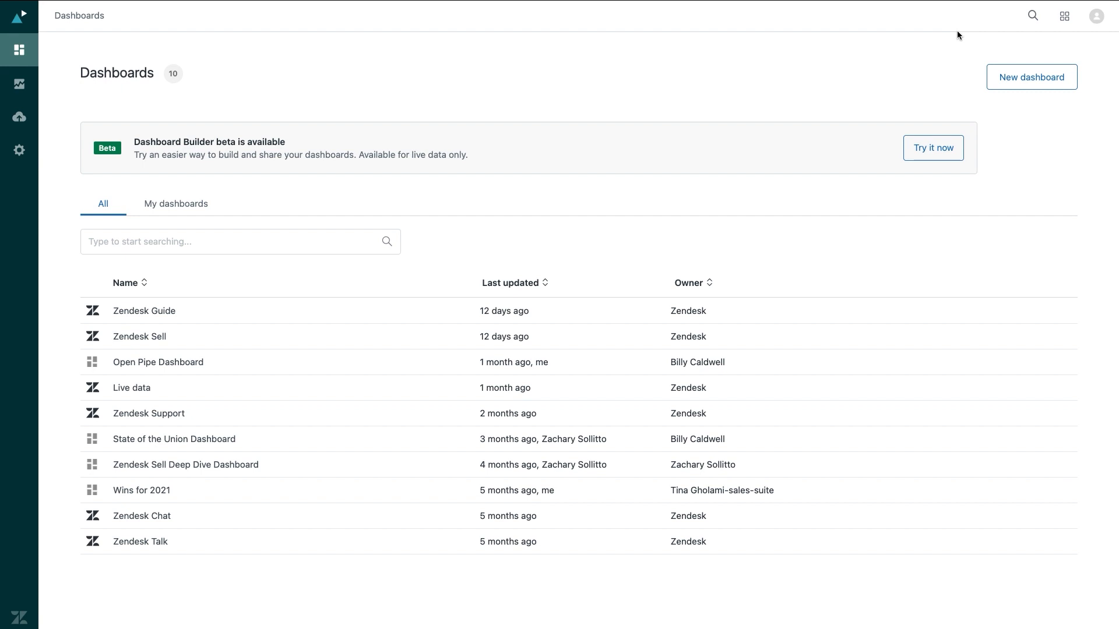
- Open the Zendesk Sell dashboard and browse its Deals, Leads and Calls tabs
{"action": "left_click", "coordinate": [1065, 16]}
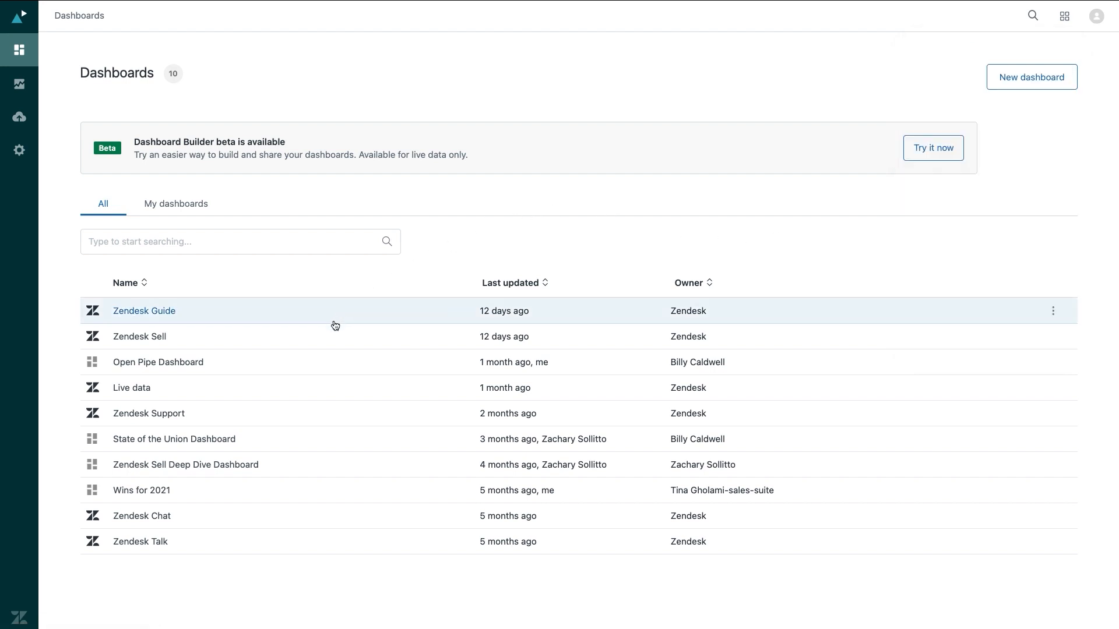
{"action": "mouse_move", "coordinate": [330, 406]}
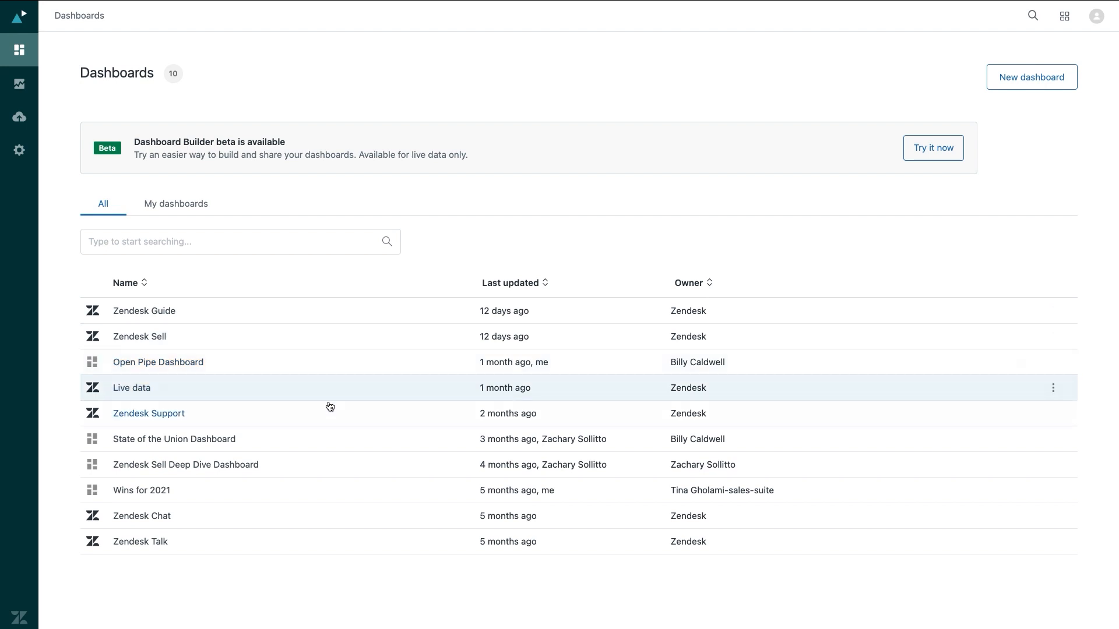
{"action": "mouse_move", "coordinate": [309, 539]}
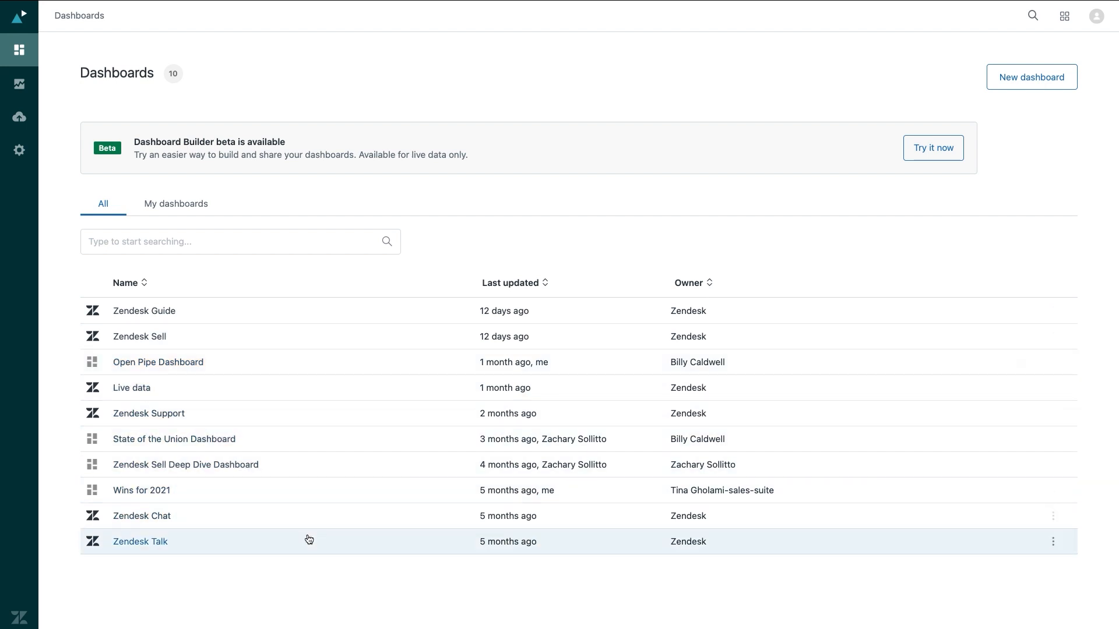
{"action": "mouse_move", "coordinate": [293, 349]}
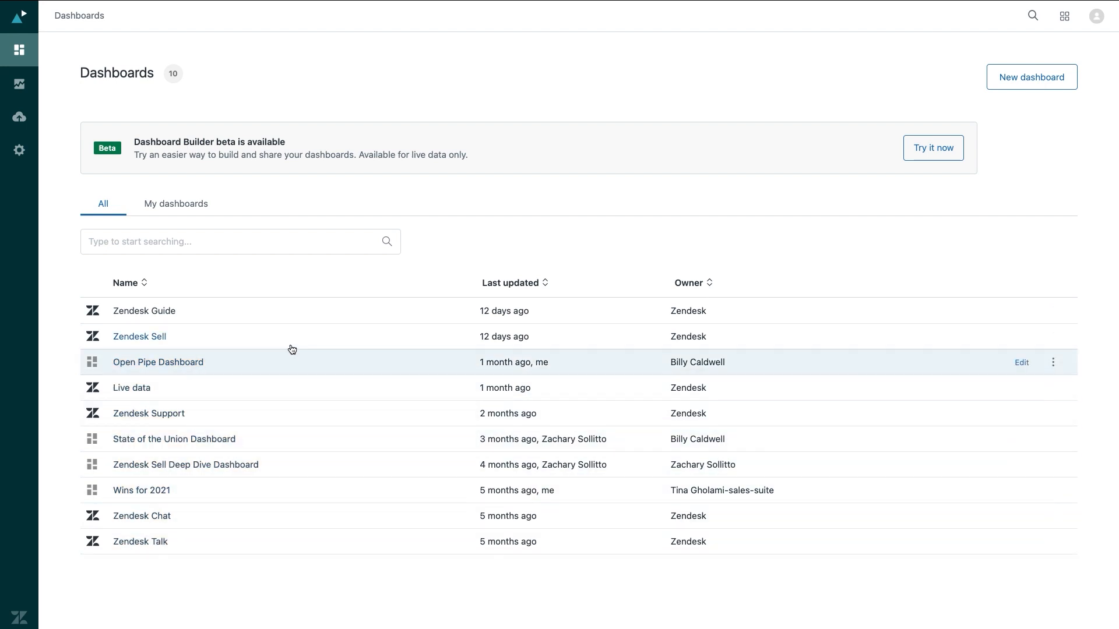
{"action": "left_click", "coordinate": [140, 336]}
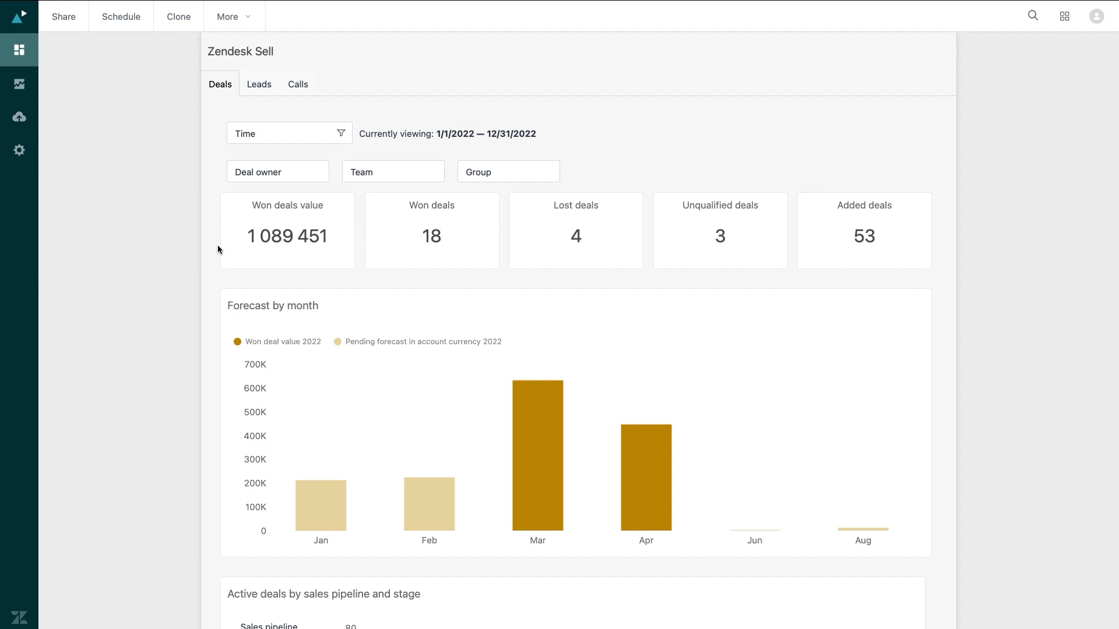
{"action": "scroll", "scroll_direction": "down", "scroll_amount": 3}
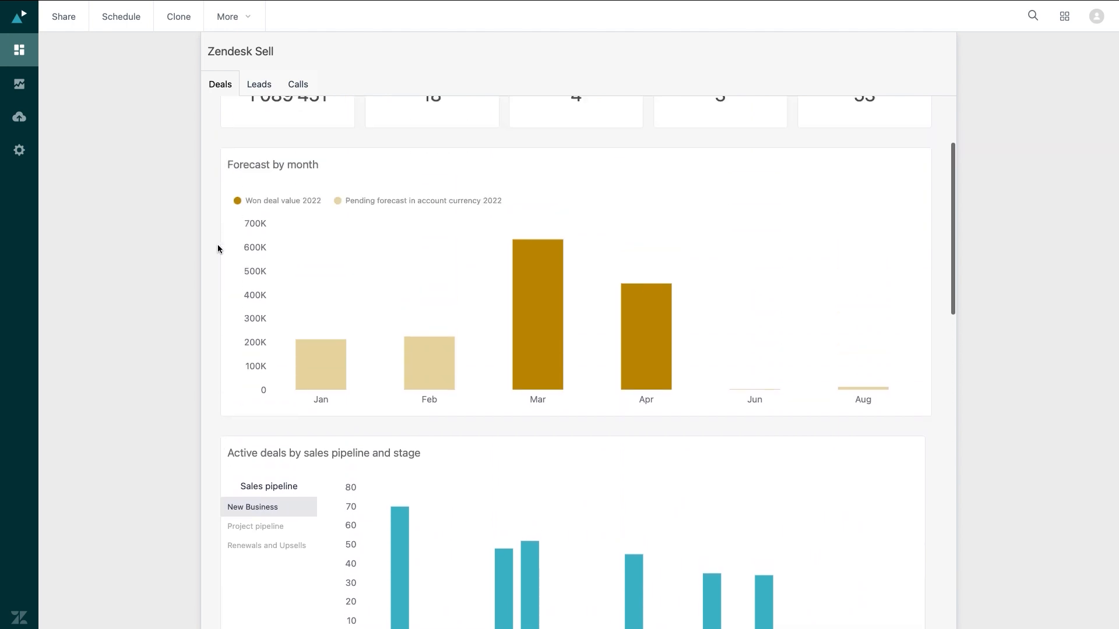
{"action": "left_click", "coordinate": [259, 83]}
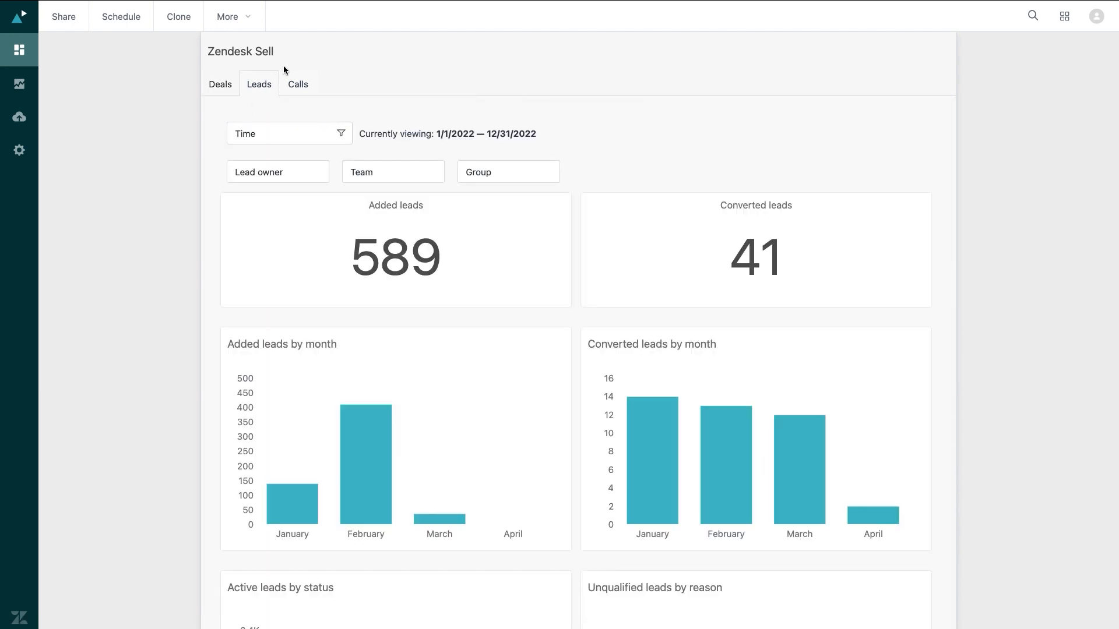
{"action": "left_click", "coordinate": [298, 84]}
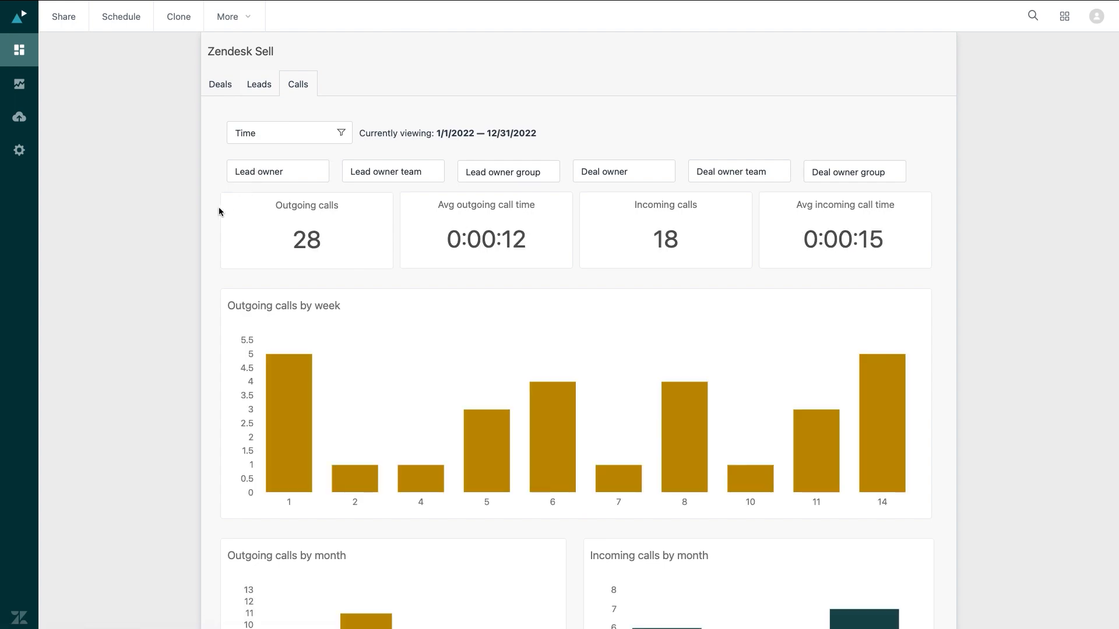
- Set the Calls tab's time filter to Last year (2021) and review the updated charts
{"action": "scroll", "scroll_direction": "down", "scroll_amount": 3}
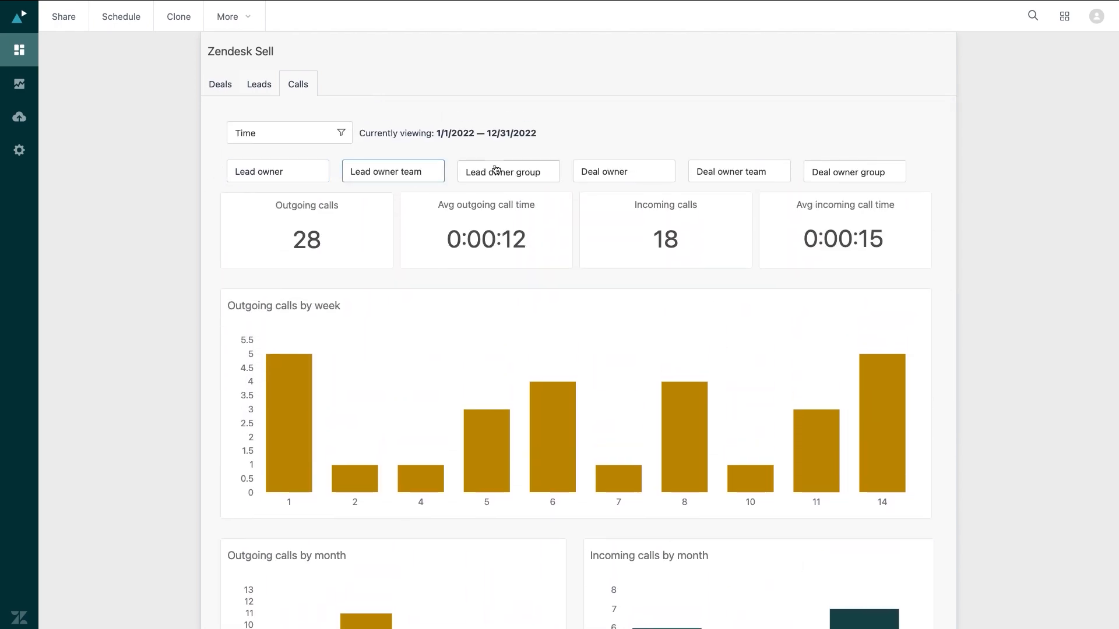
{"action": "left_click", "coordinate": [278, 171]}
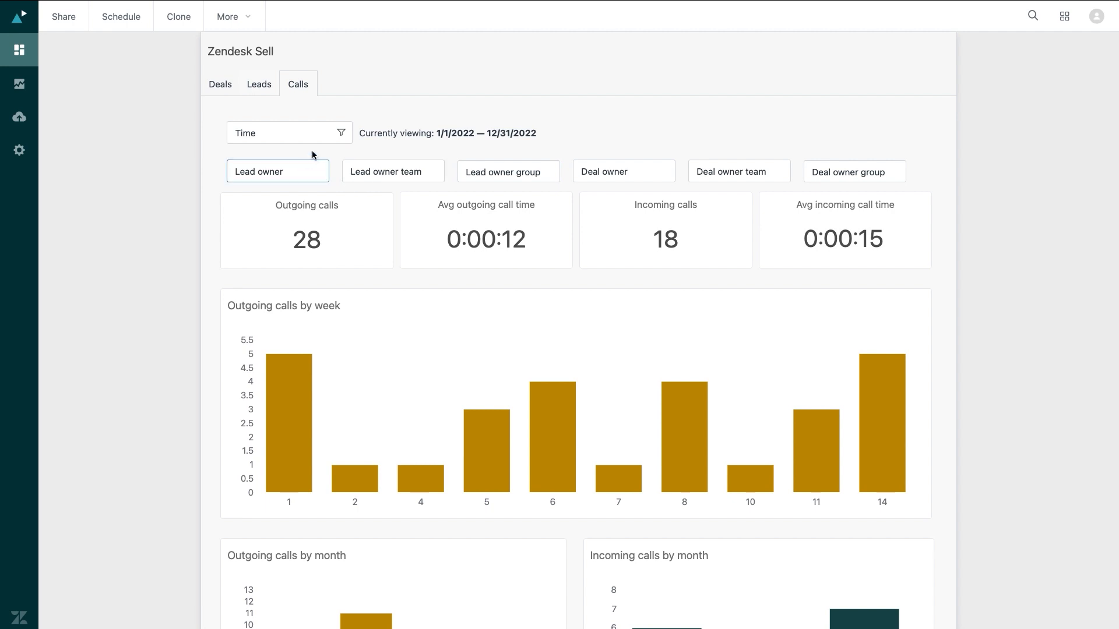
{"action": "left_click", "coordinate": [289, 133]}
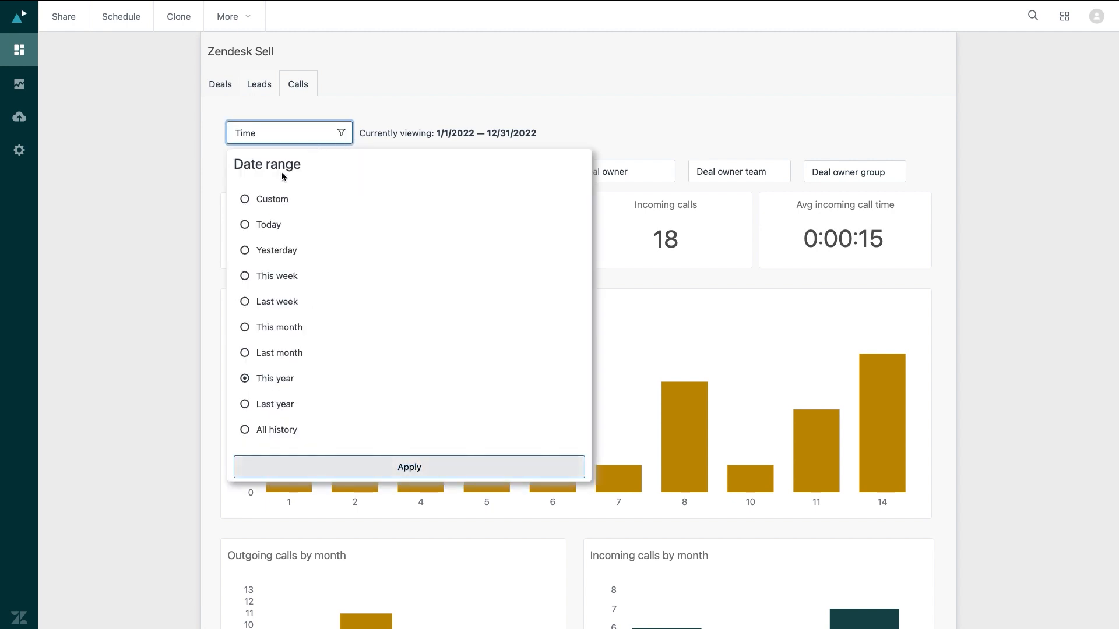
{"action": "left_click", "coordinate": [245, 404]}
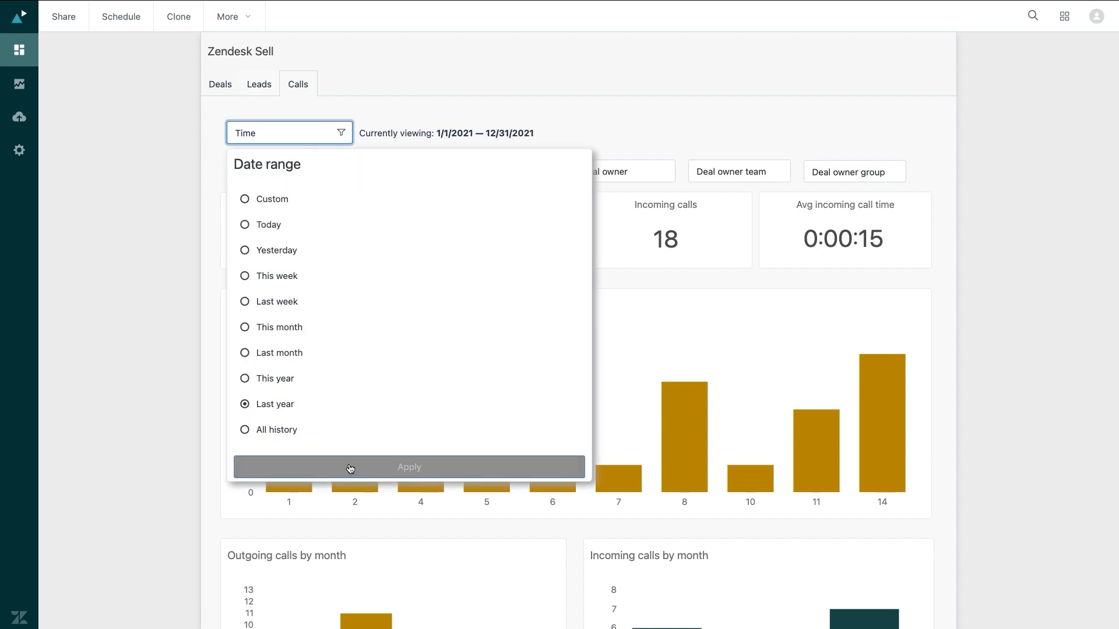
{"action": "left_click", "coordinate": [409, 467]}
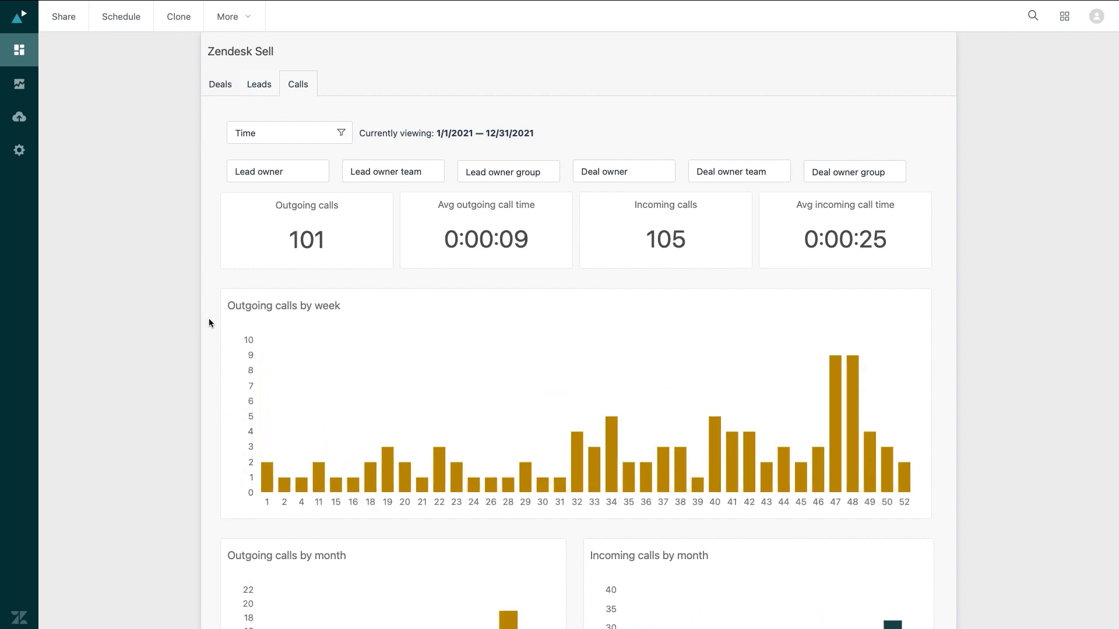
{"action": "scroll", "scroll_direction": "down", "scroll_amount": 3}
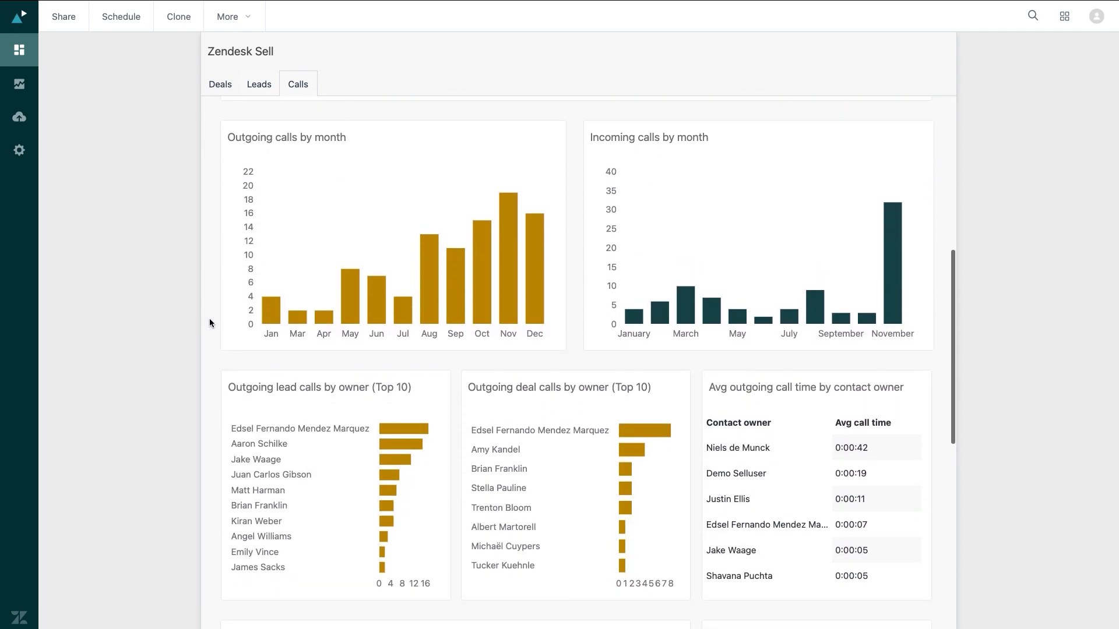
{"action": "scroll", "scroll_direction": "down", "scroll_amount": 3}
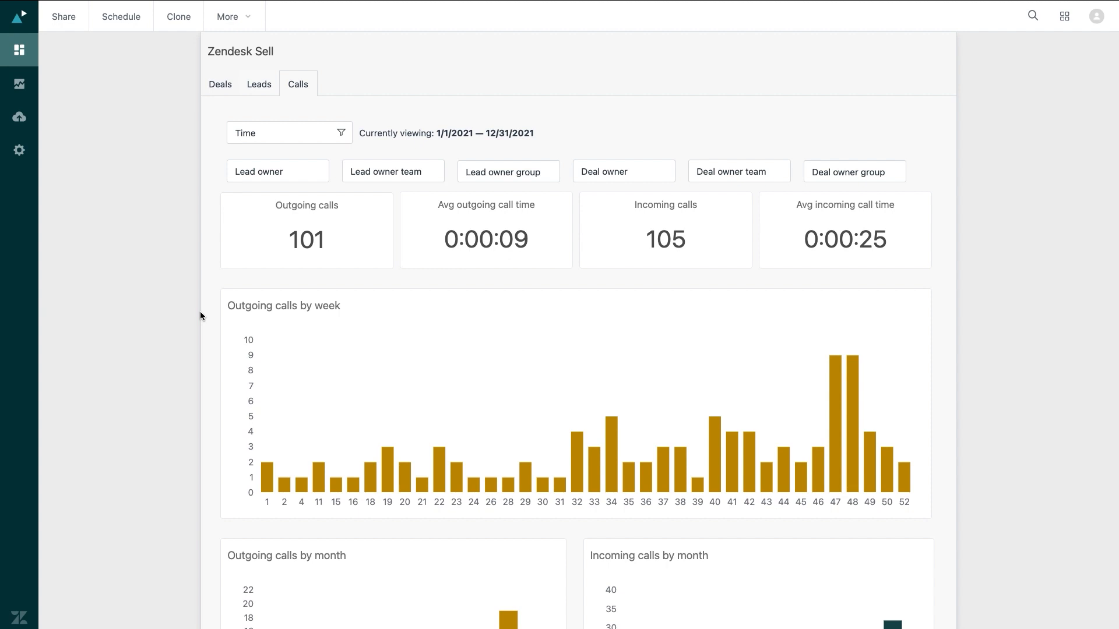
- Create a new query from the Queries library using the Sell: Sales [default] dataset
{"action": "left_click", "coordinate": [19, 84]}
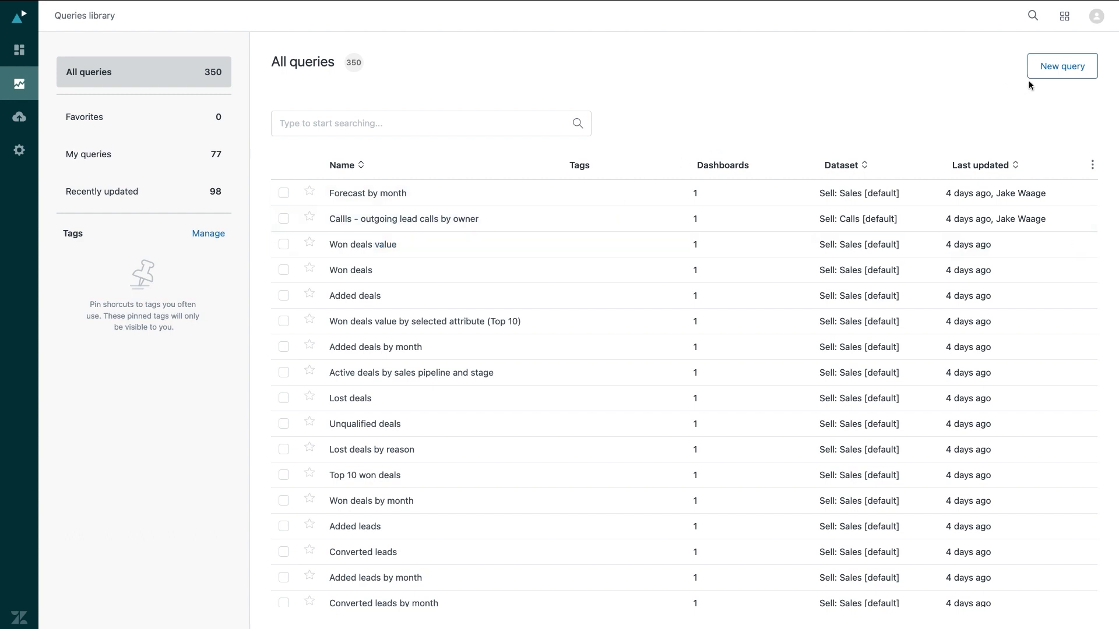
{"action": "left_click", "coordinate": [1078, 65]}
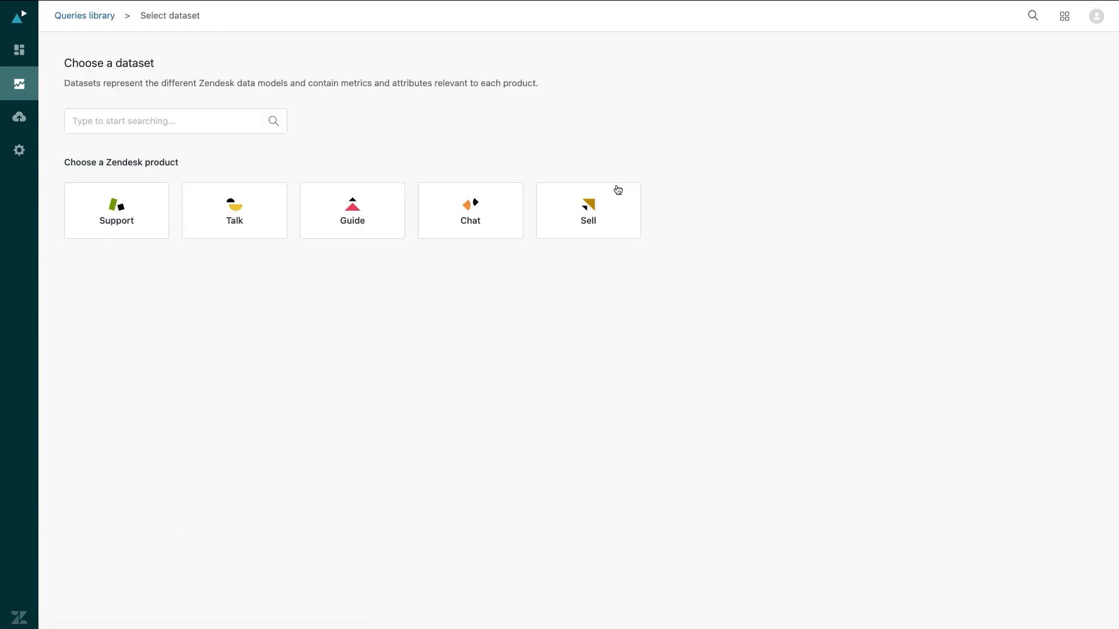
{"action": "left_click", "coordinate": [588, 211]}
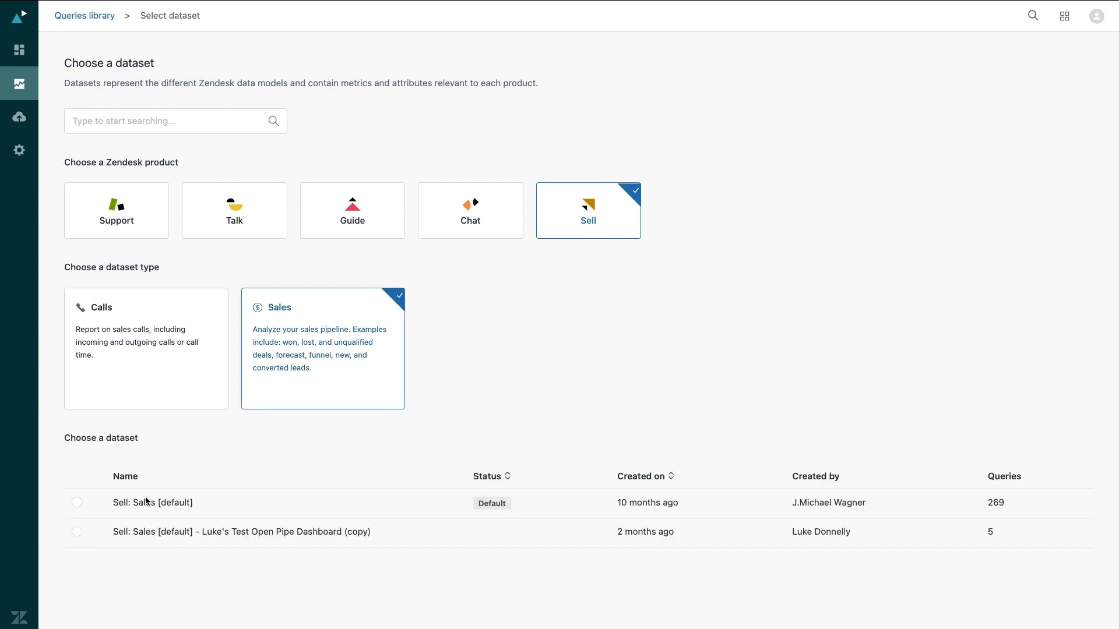
{"action": "left_click", "coordinate": [76, 502]}
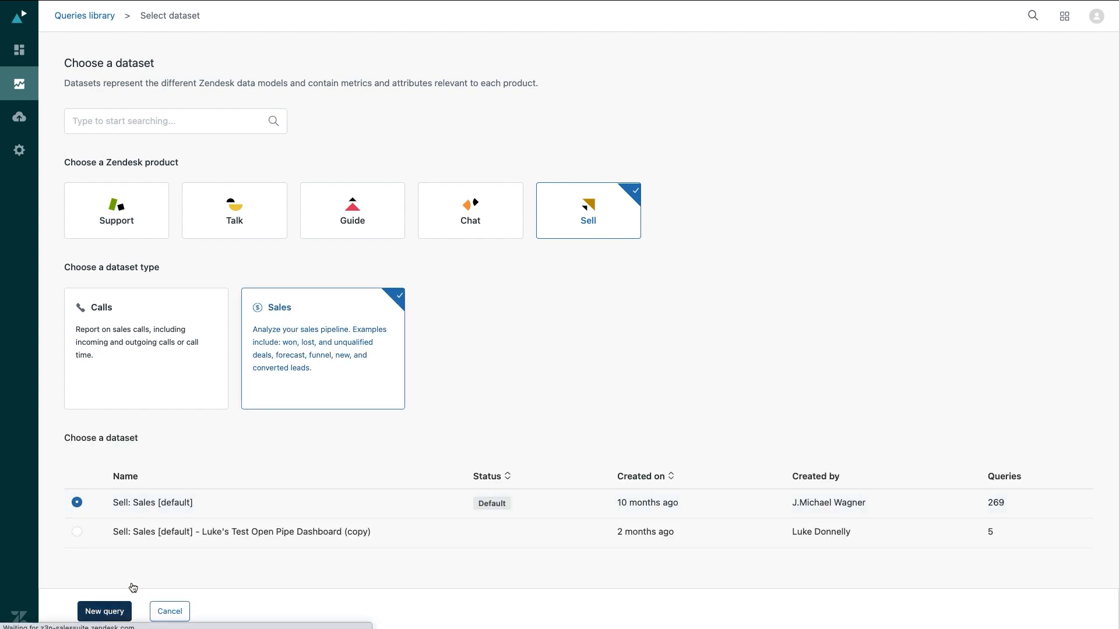
{"action": "left_click", "coordinate": [105, 611]}
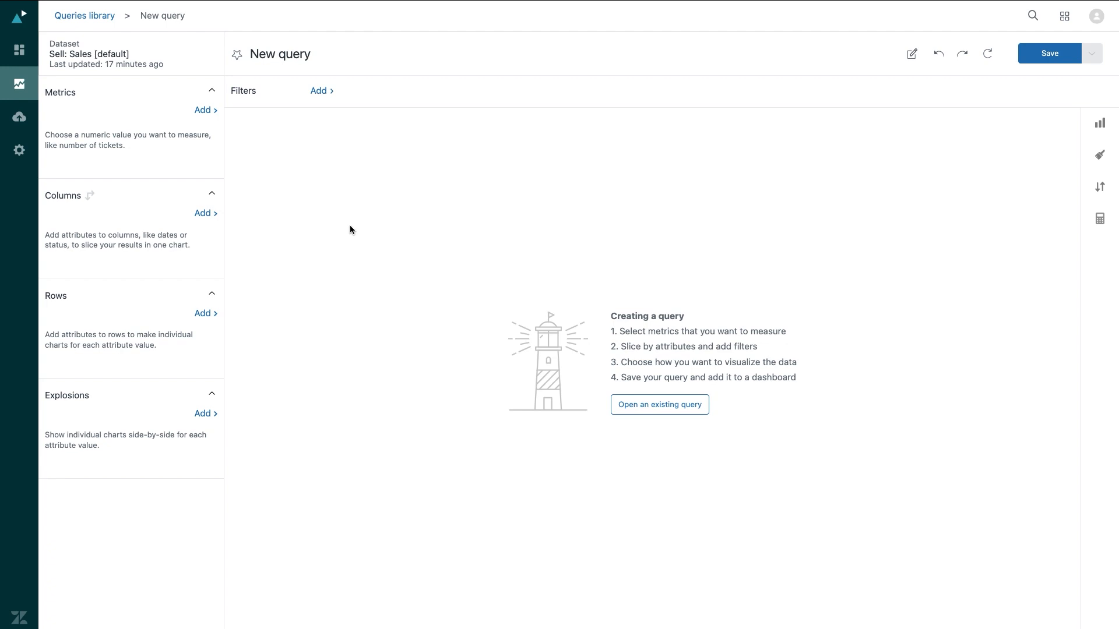
{"action": "mouse_move", "coordinate": [243, 161]}
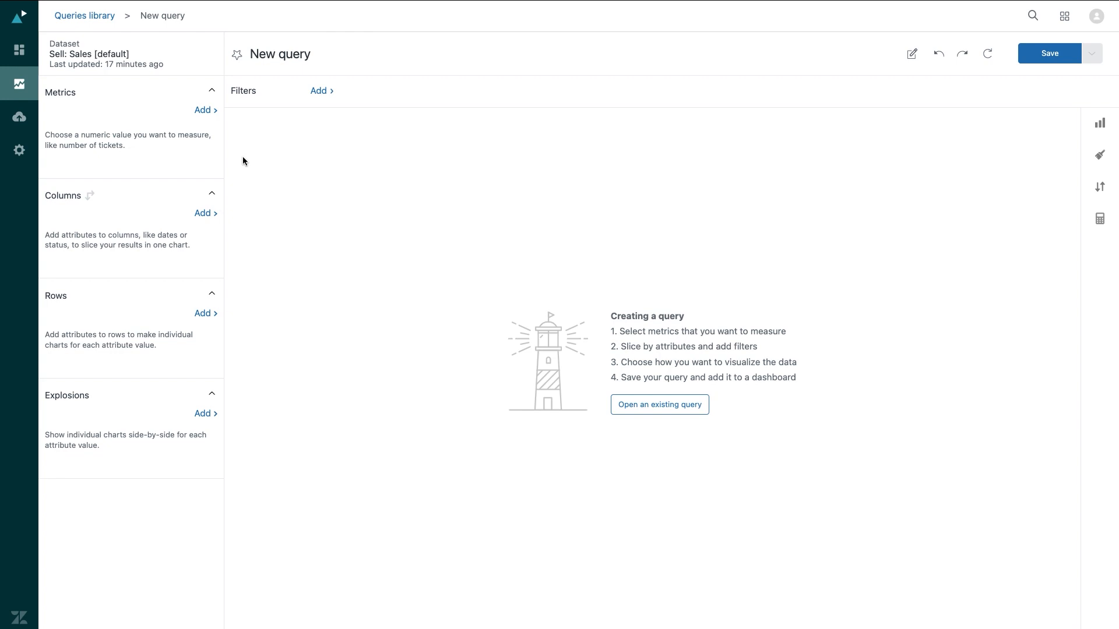
- Add D_COUNT(Leads) and SUM(Leads Age) as the query's metrics
{"action": "left_click", "coordinate": [202, 110]}
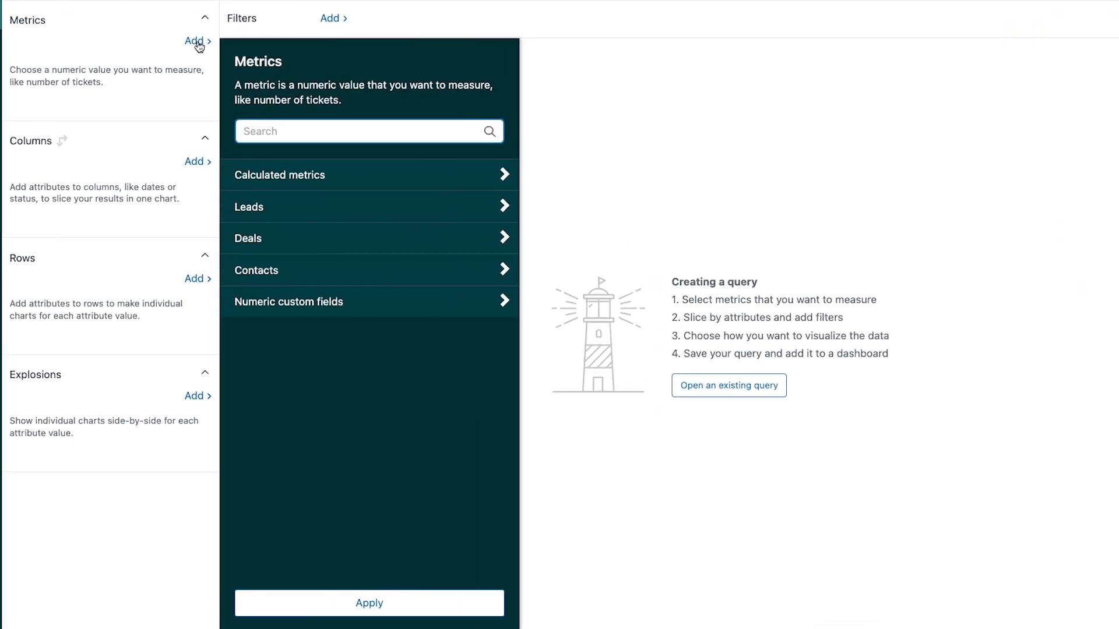
{"action": "left_click", "coordinate": [194, 162]}
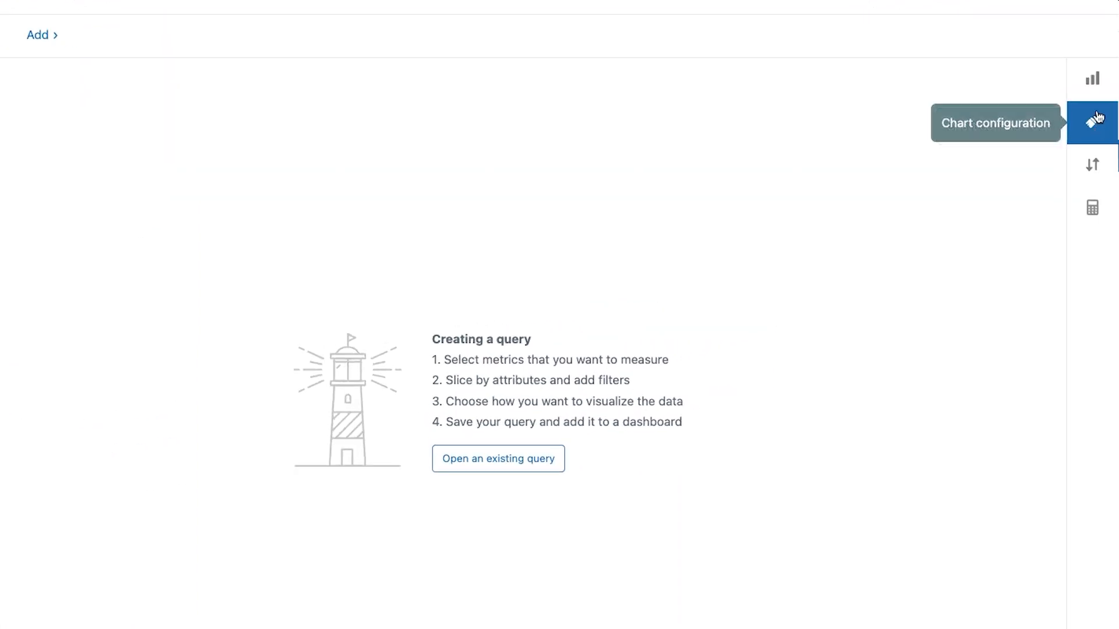
{"action": "mouse_move", "coordinate": [1097, 78]}
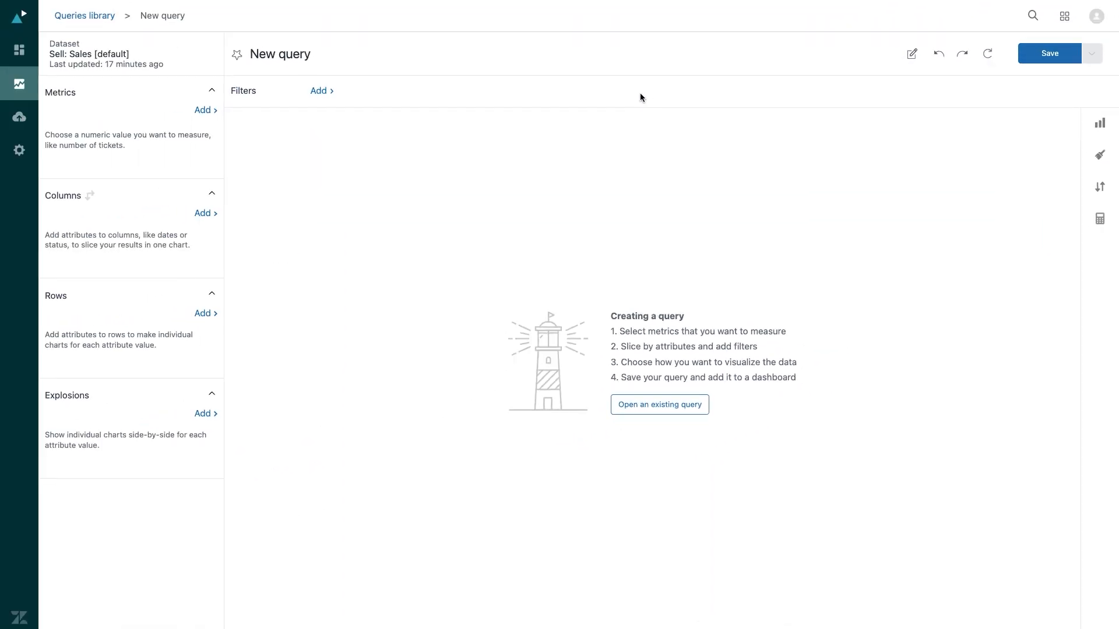
{"action": "mouse_move", "coordinate": [289, 130]}
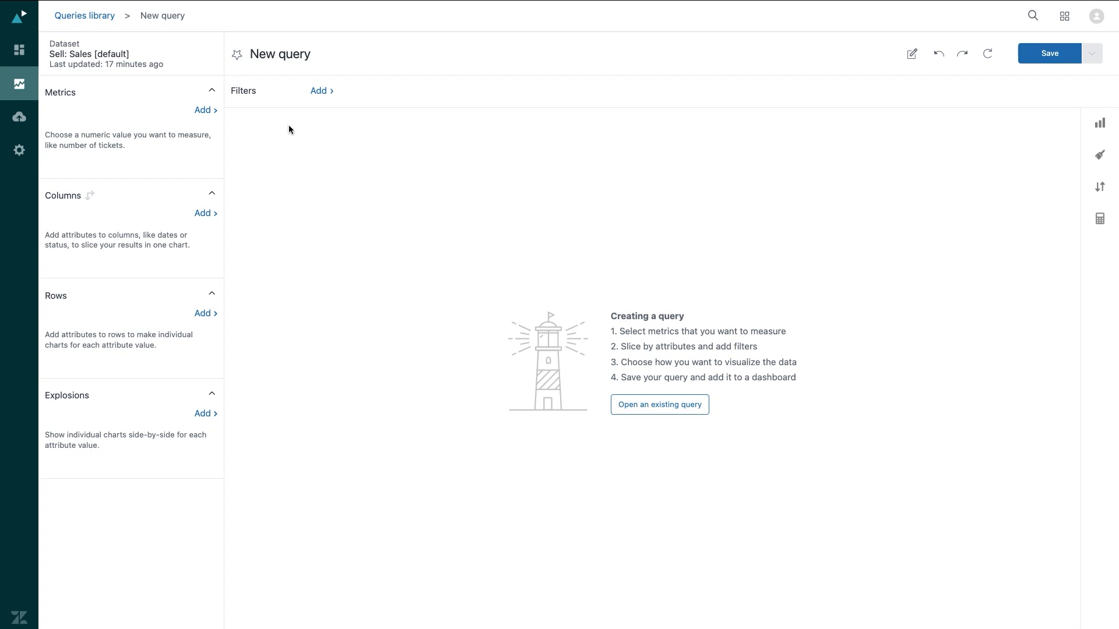
{"action": "left_click", "coordinate": [202, 110]}
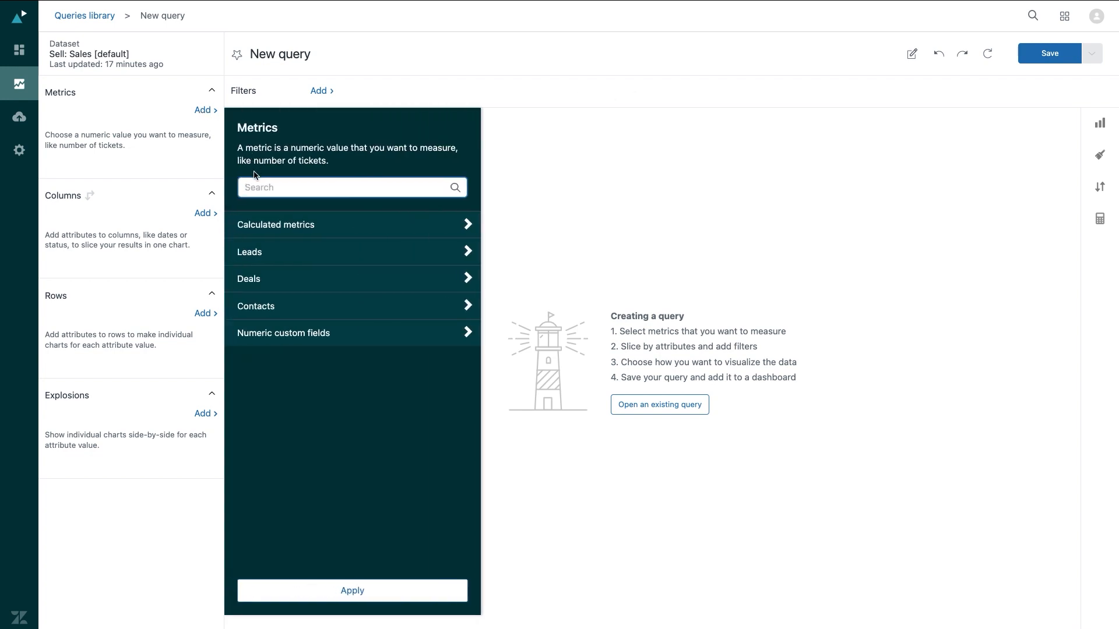
{"action": "type", "text": "lead"}
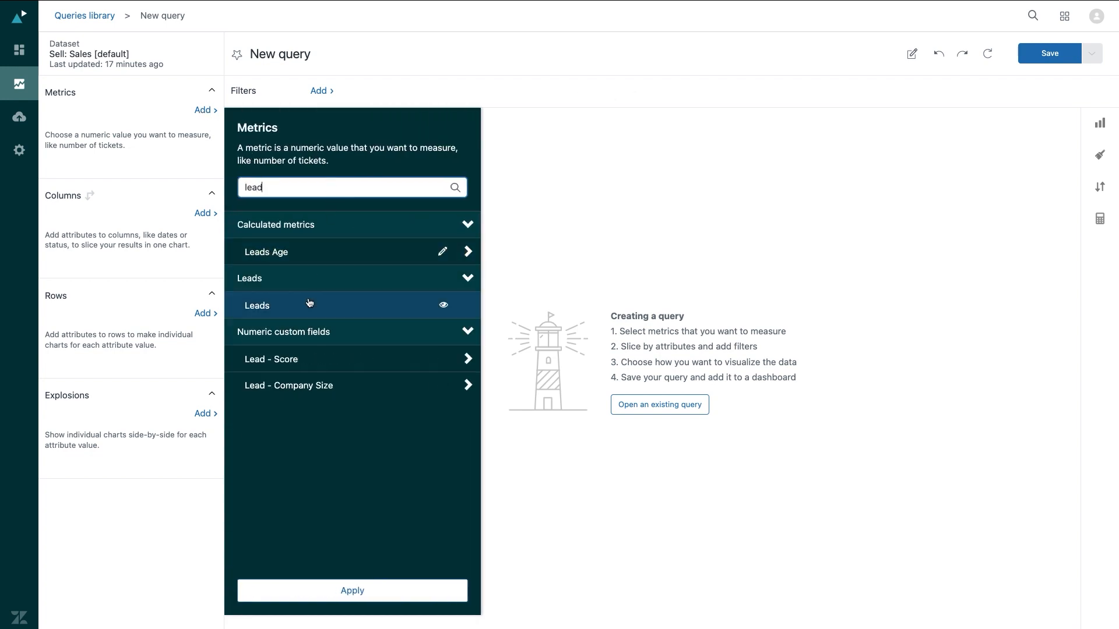
{"action": "left_click", "coordinate": [257, 305]}
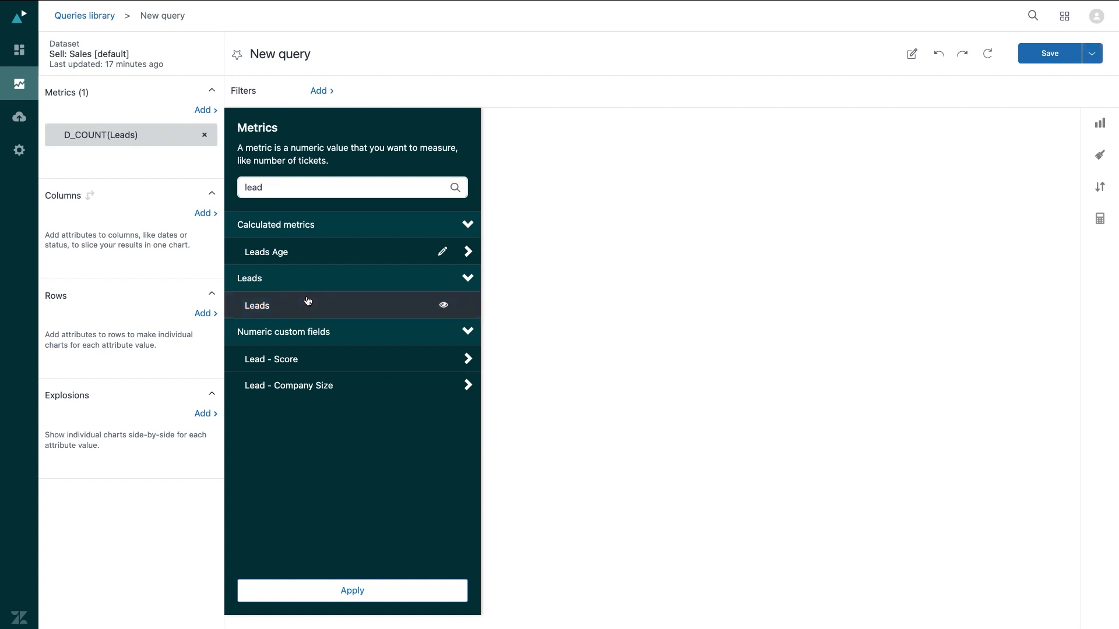
{"action": "mouse_move", "coordinate": [303, 281]}
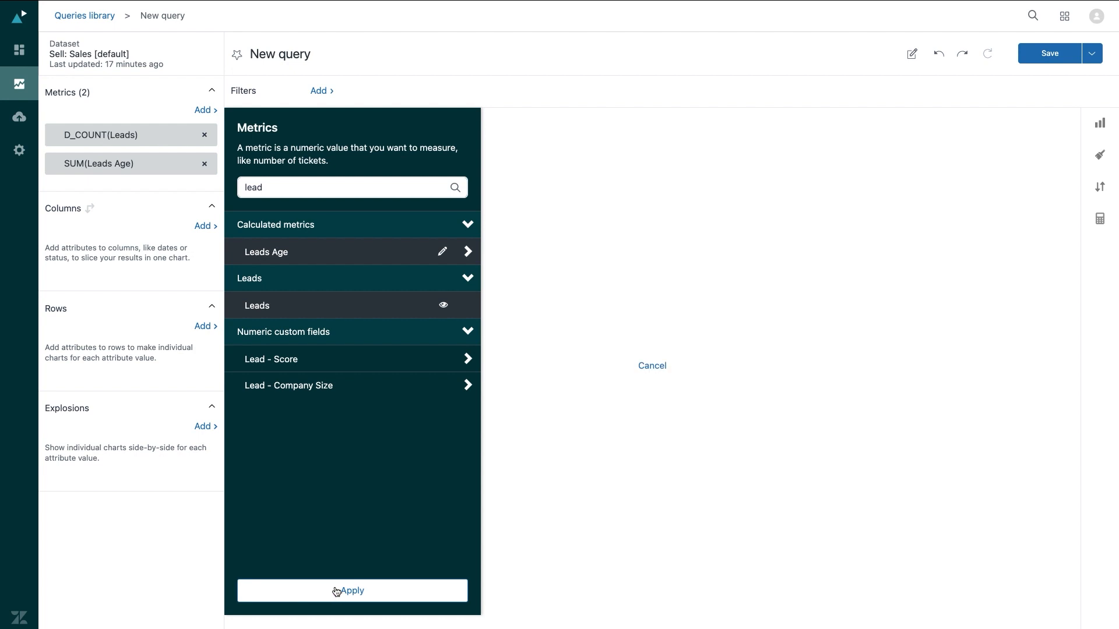
{"action": "left_click", "coordinate": [352, 591]}
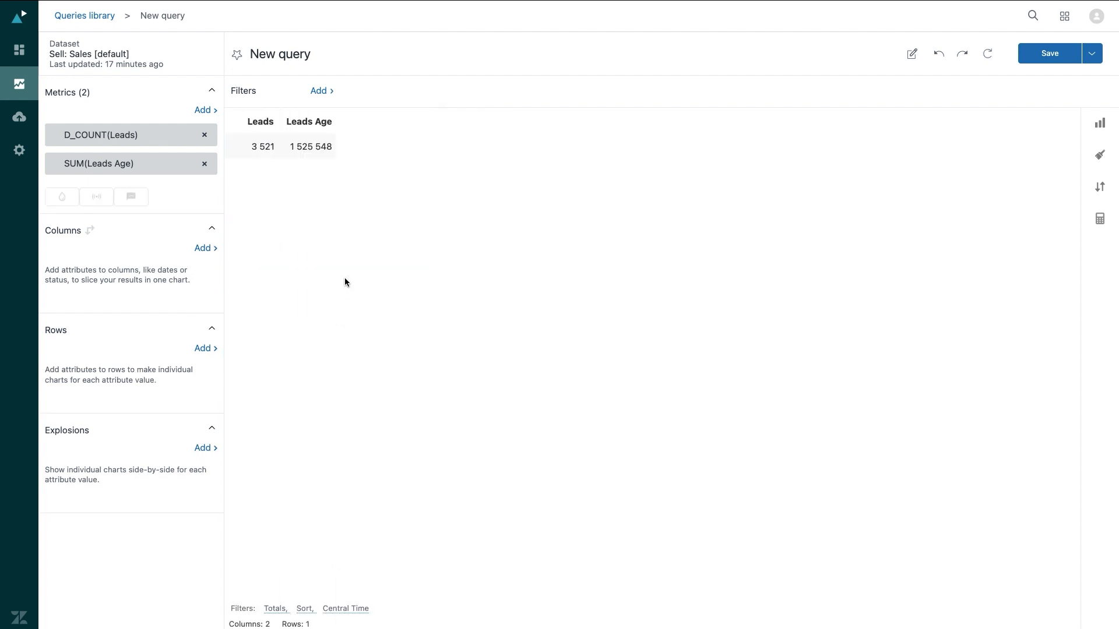
{"action": "mouse_move", "coordinate": [342, 279]}
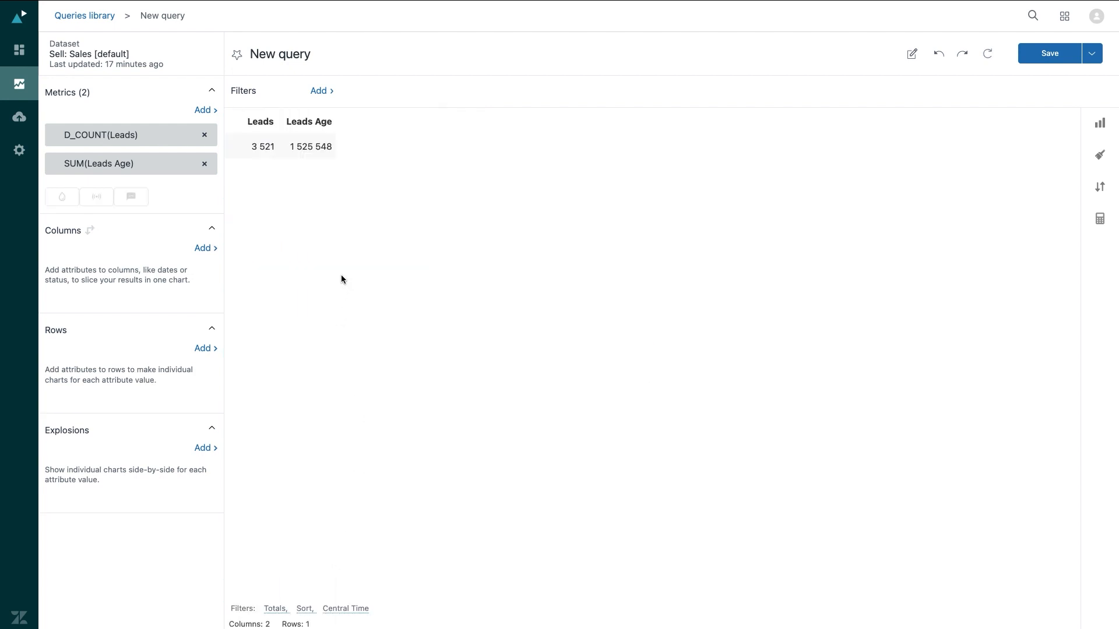
{"action": "mouse_move", "coordinate": [240, 331]}
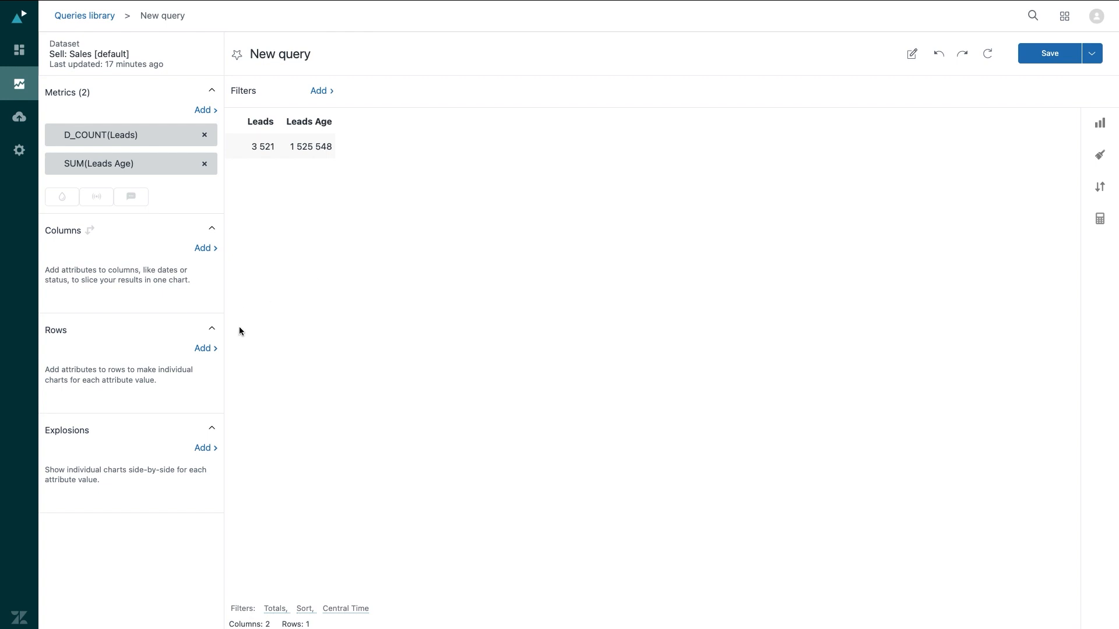
- Add Lead name, Lead owner and Lead created date as row attributes
{"action": "left_click", "coordinate": [203, 348]}
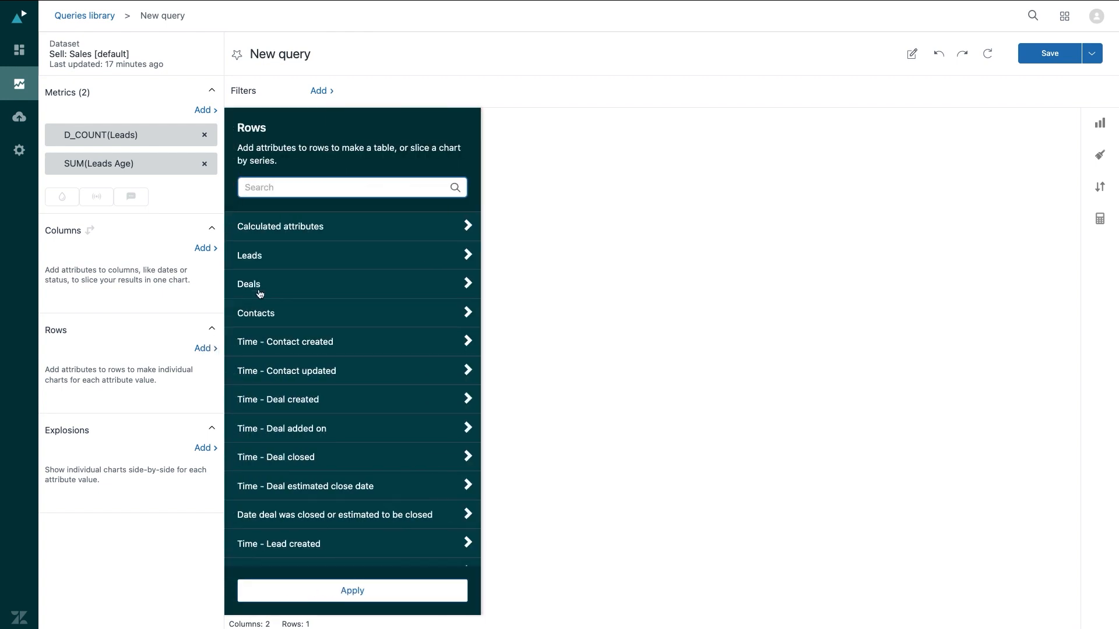
{"action": "type", "text": "lead"}
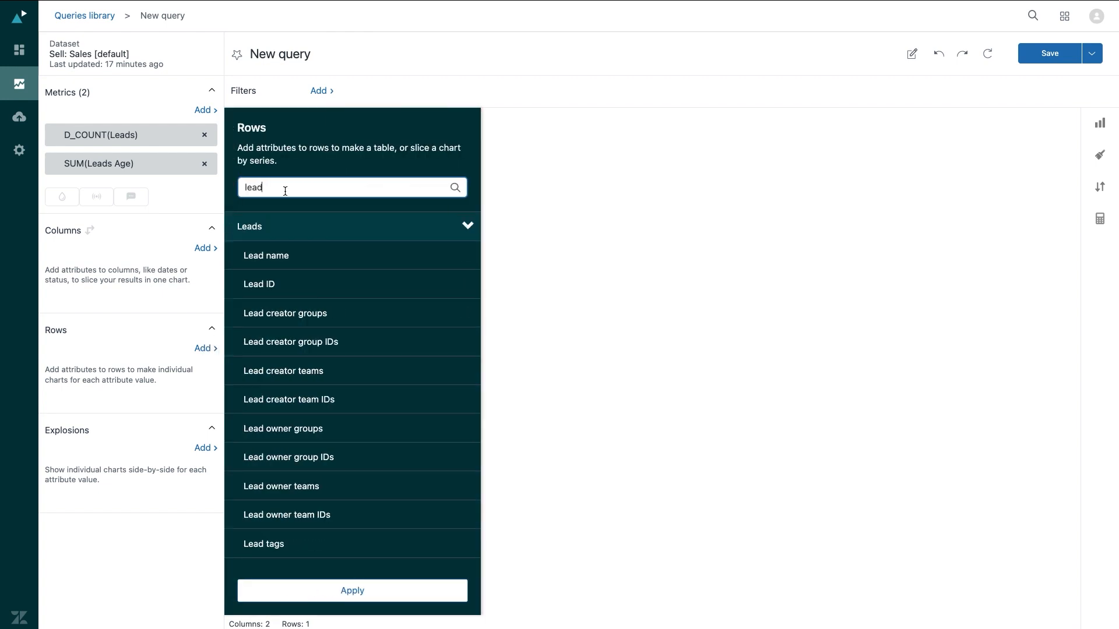
{"action": "left_click", "coordinate": [265, 256]}
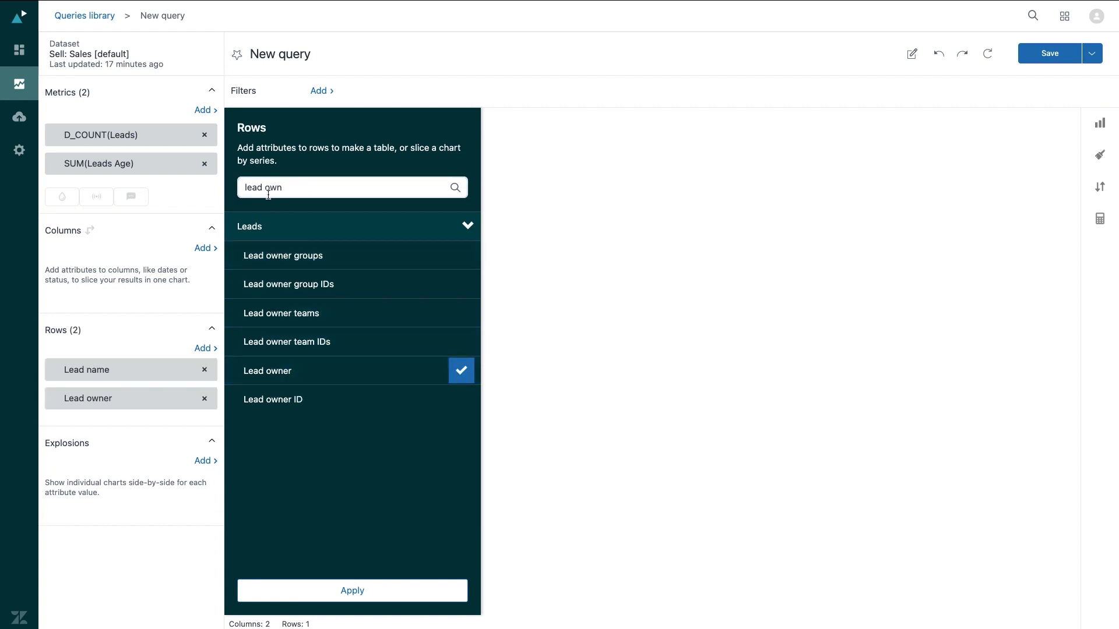
{"action": "type", "text": "lead creat"}
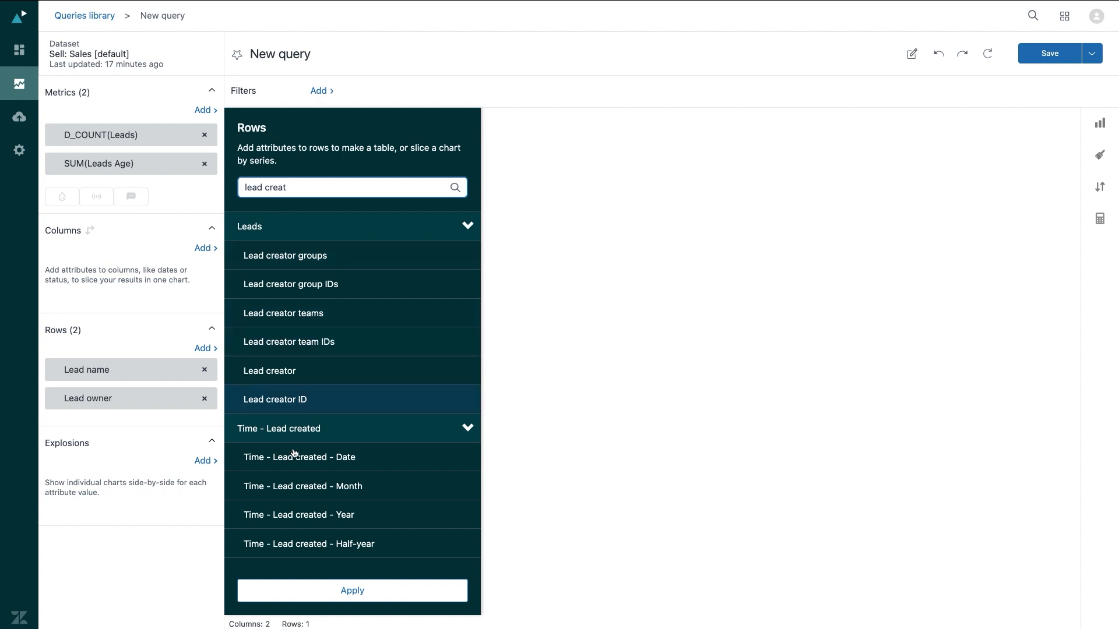
{"action": "left_click", "coordinate": [352, 591]}
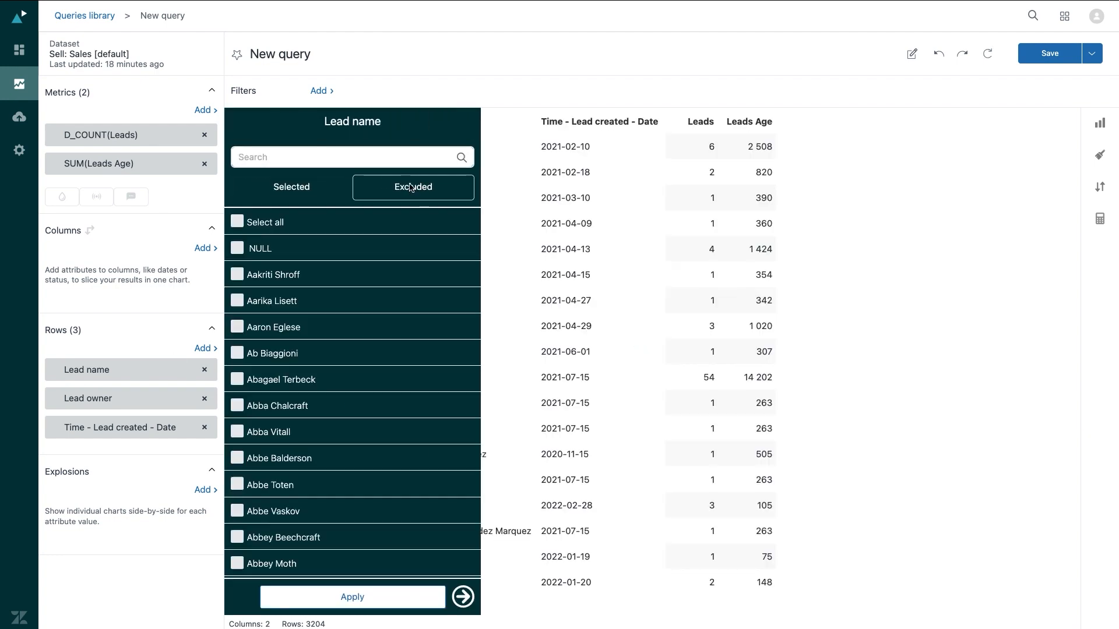
- Switch the Lead name filter to Excluded, cutting results to 3,171 rows
{"action": "left_click", "coordinate": [352, 597]}
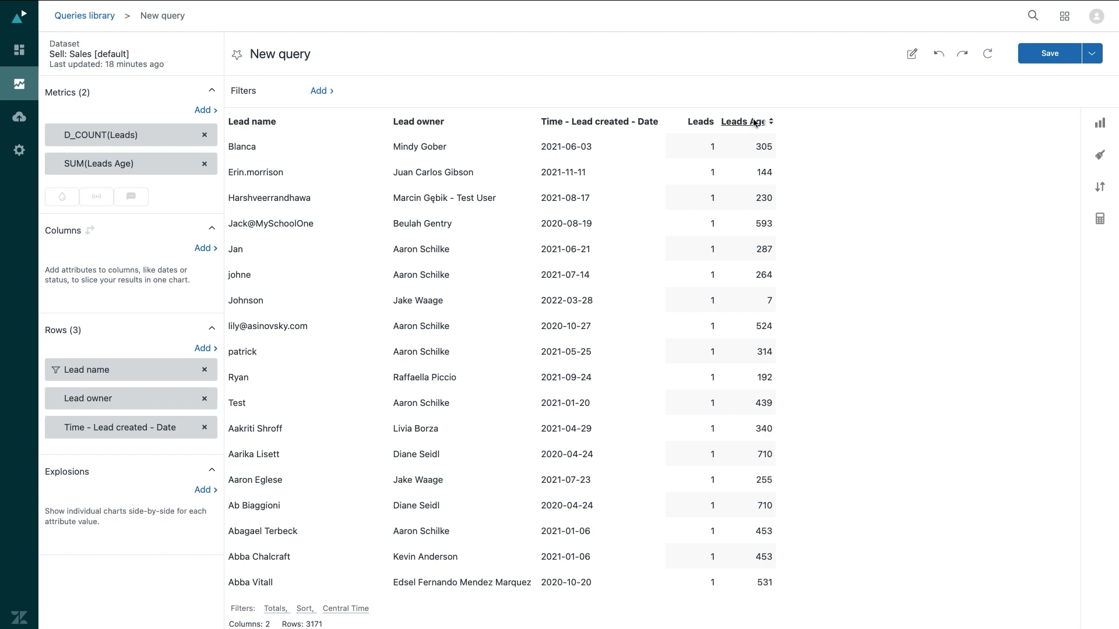
{"action": "mouse_move", "coordinate": [771, 123]}
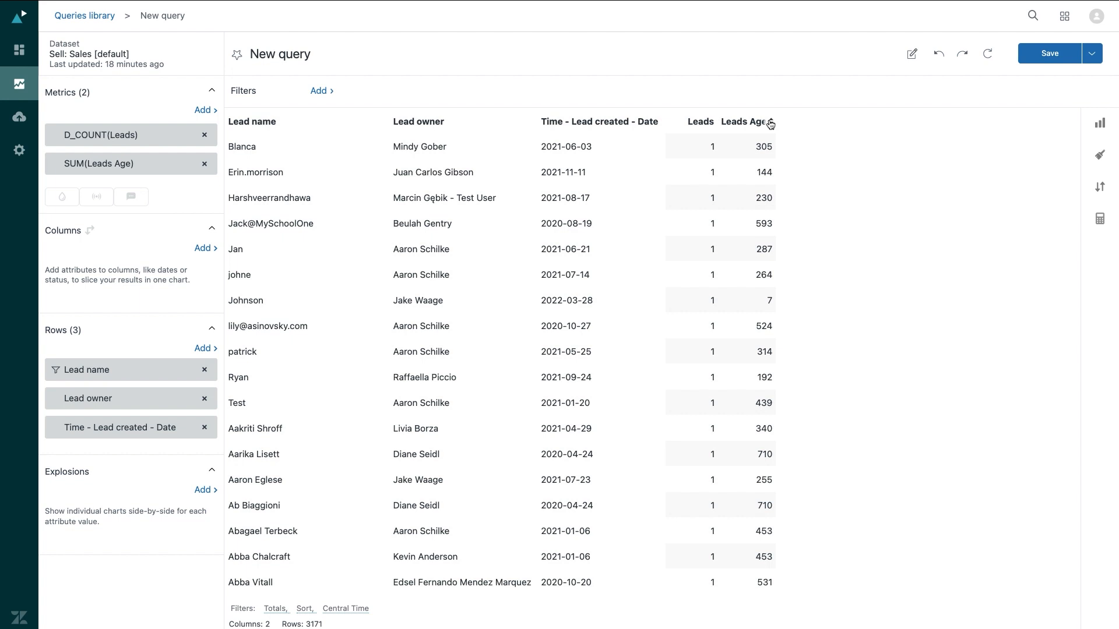
- Rename the query to 'Aging Leads Outreach' and save it
{"action": "left_click", "coordinate": [273, 54]}
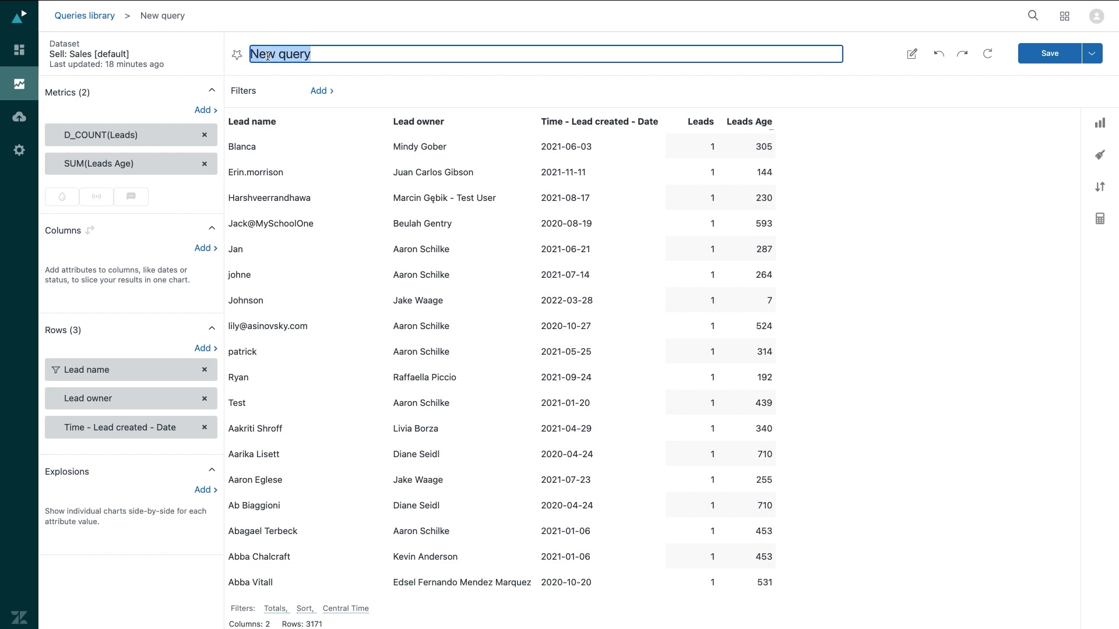
{"action": "type", "text": "Agin"}
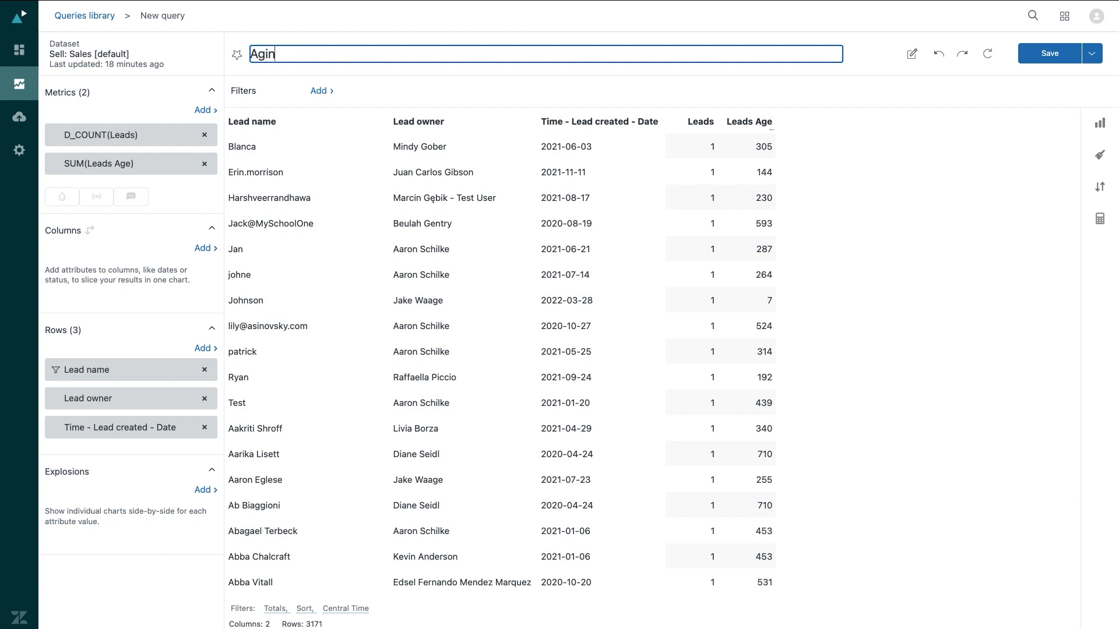
{"action": "type", "text": "Aging Leads Outrea"}
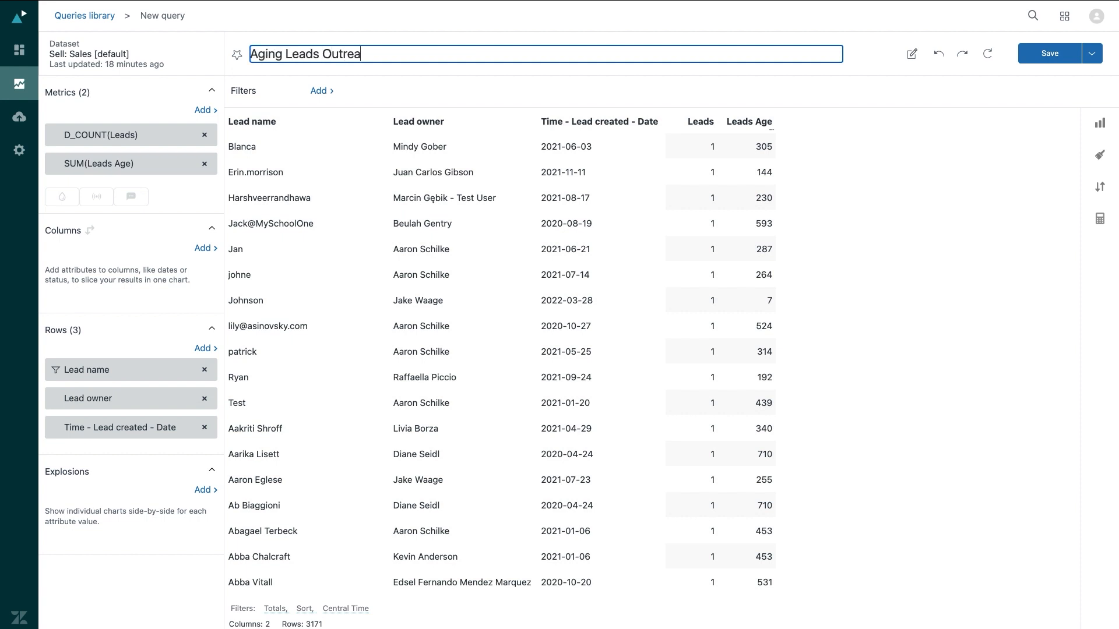
{"action": "type", "text": "ch"}
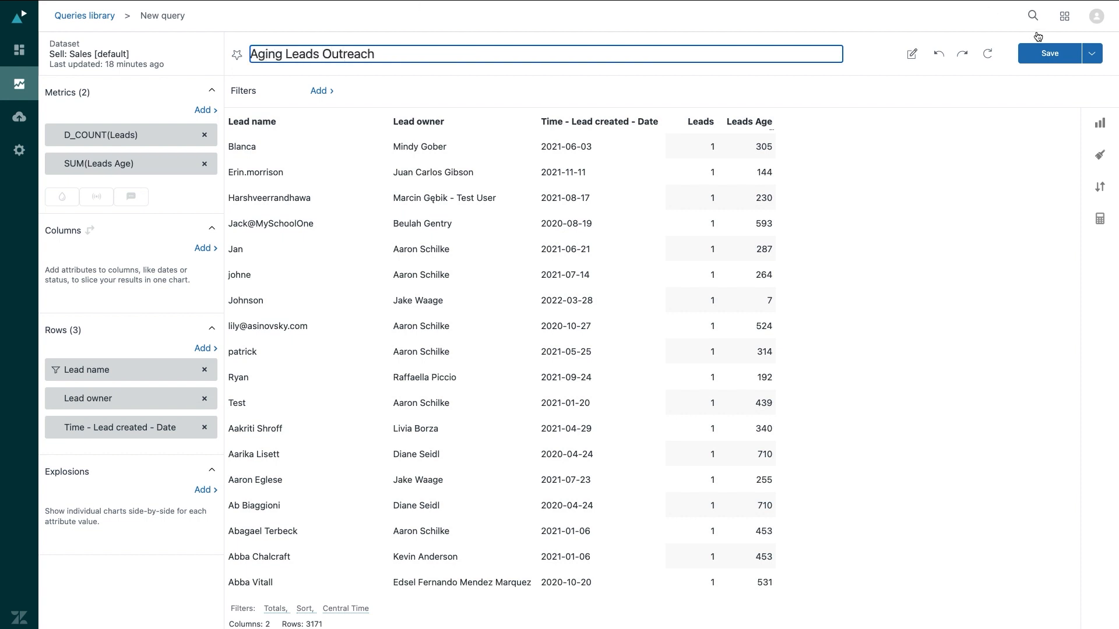
{"action": "left_click", "coordinate": [1051, 53]}
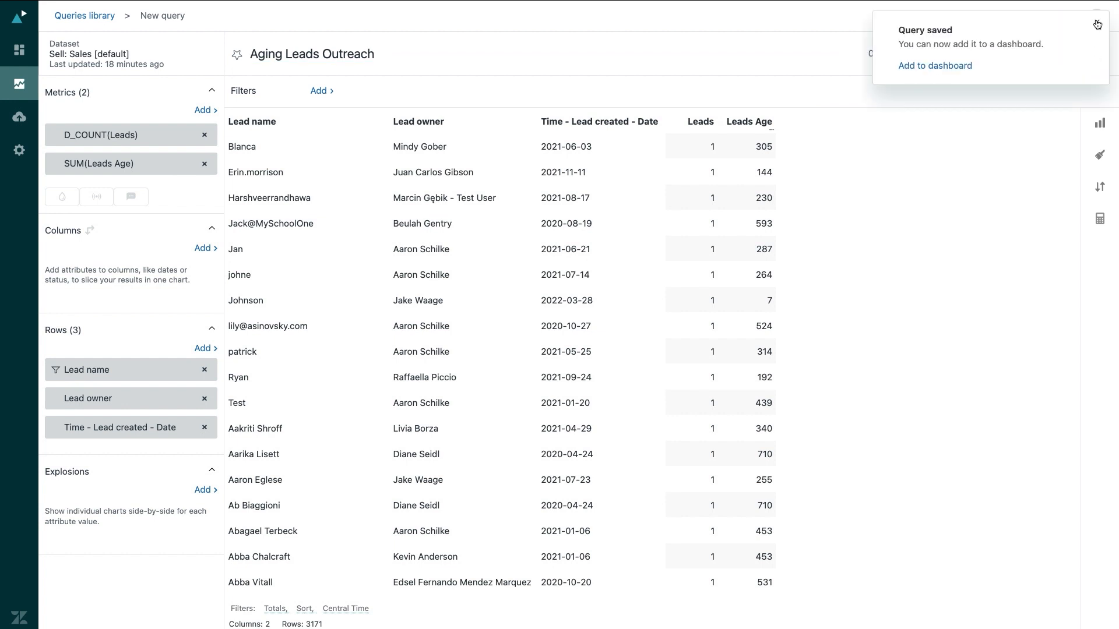
{"action": "left_click", "coordinate": [1101, 52]}
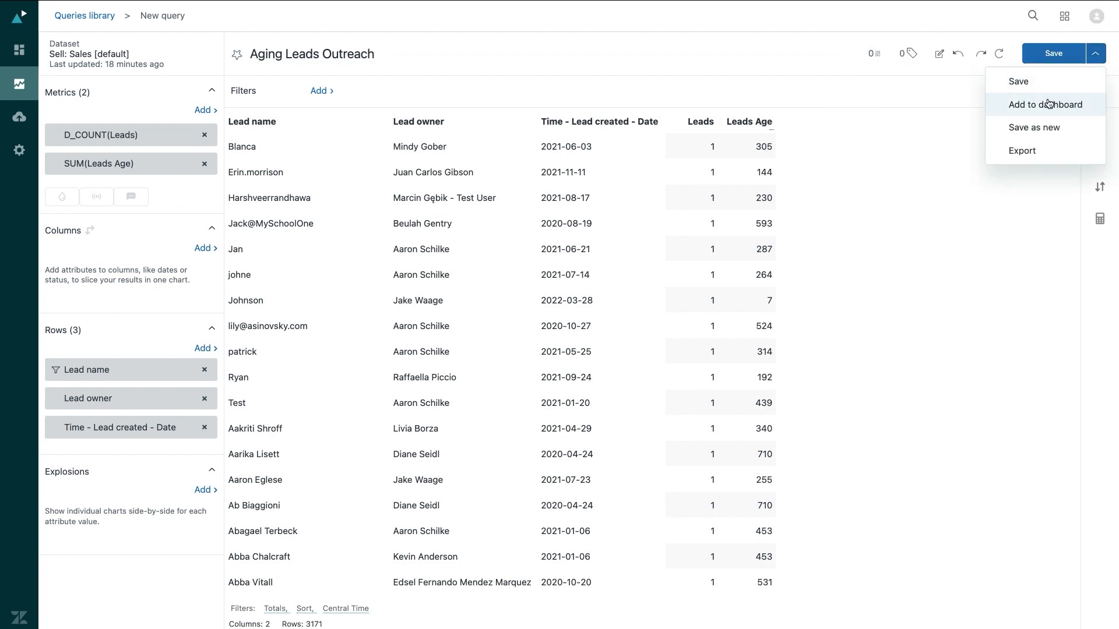
{"action": "mouse_move", "coordinate": [1045, 128]}
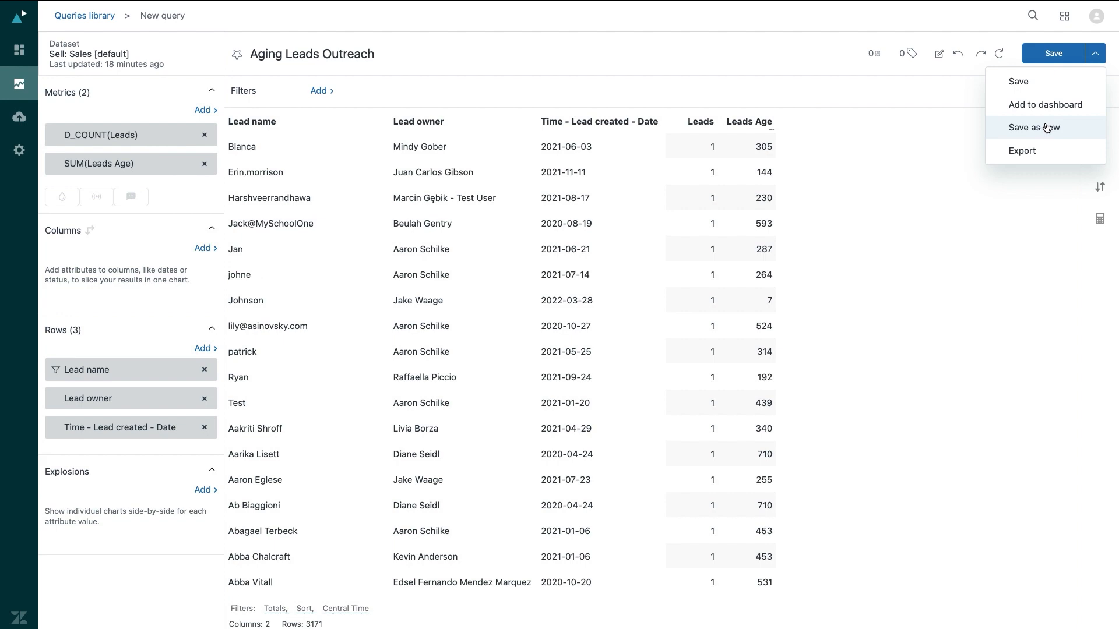
- Export the query results as Excel only, with Image and PDF unticked
{"action": "left_click", "coordinate": [1022, 150]}
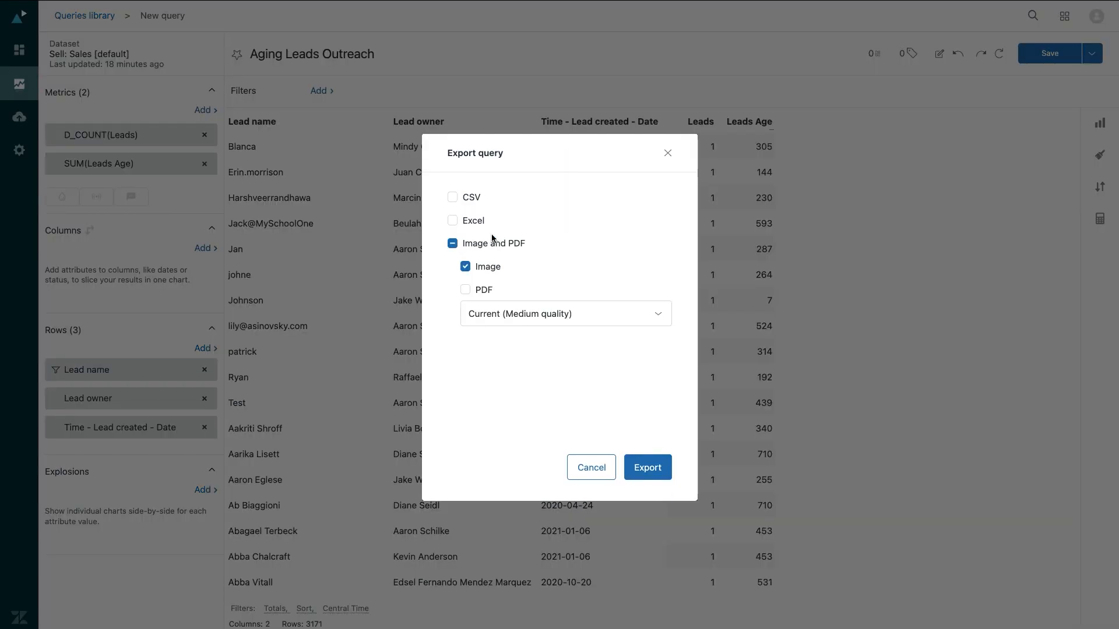
{"action": "left_click", "coordinate": [452, 243]}
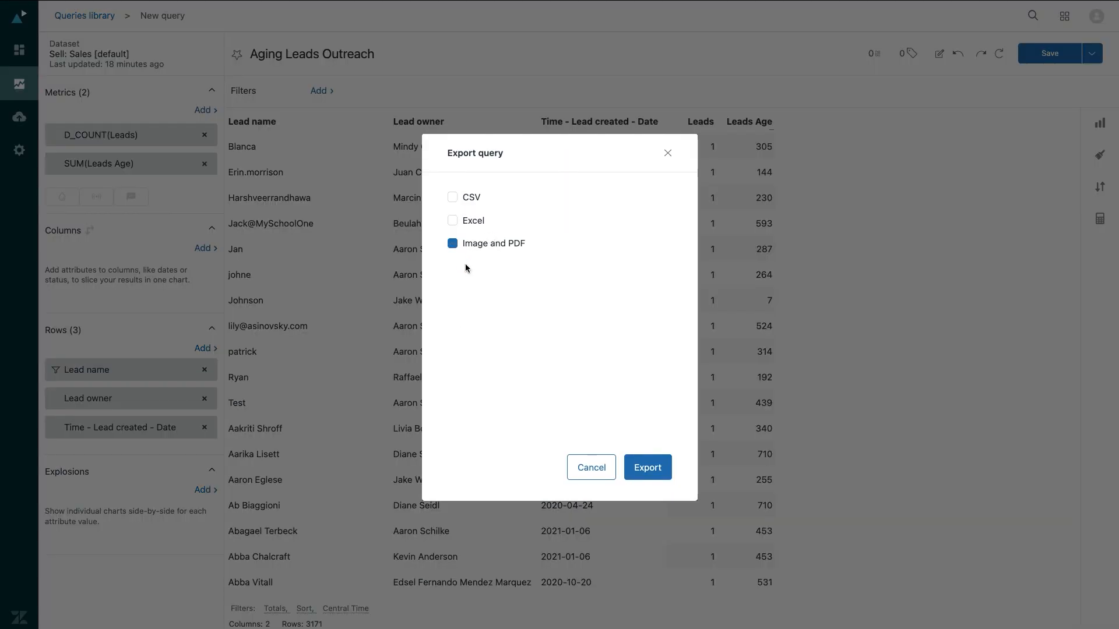
{"action": "left_click", "coordinate": [453, 220]}
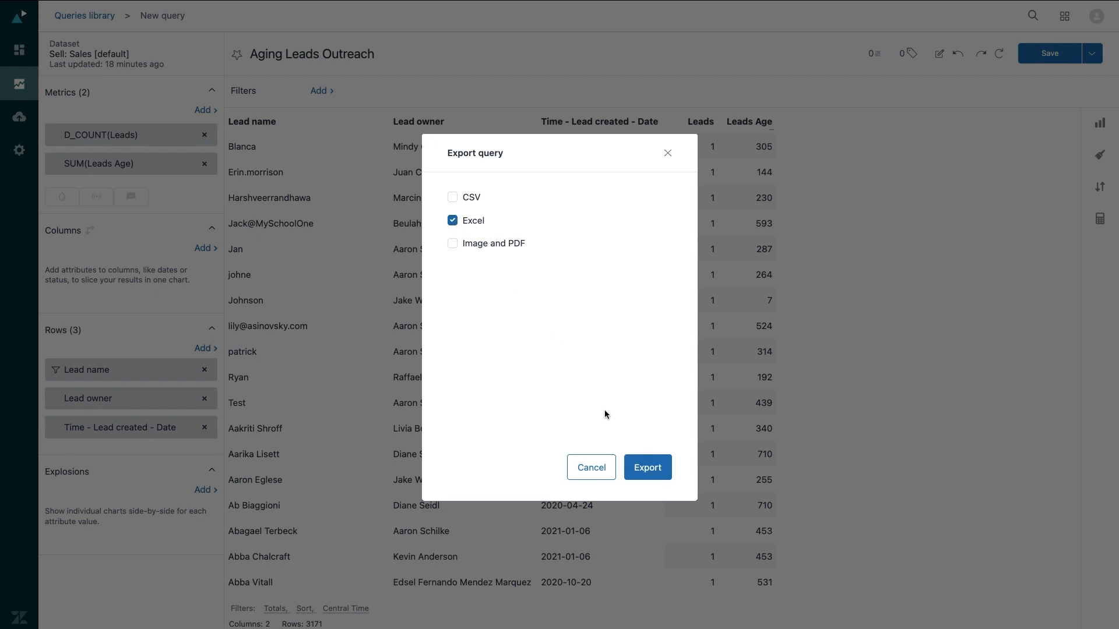
{"action": "left_click", "coordinate": [648, 467]}
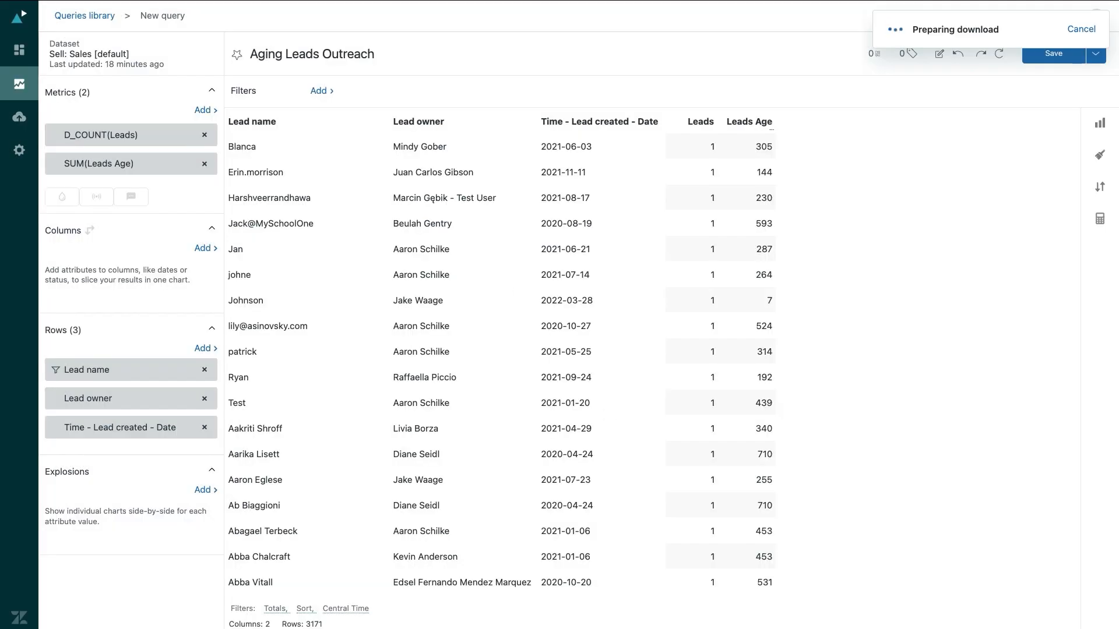